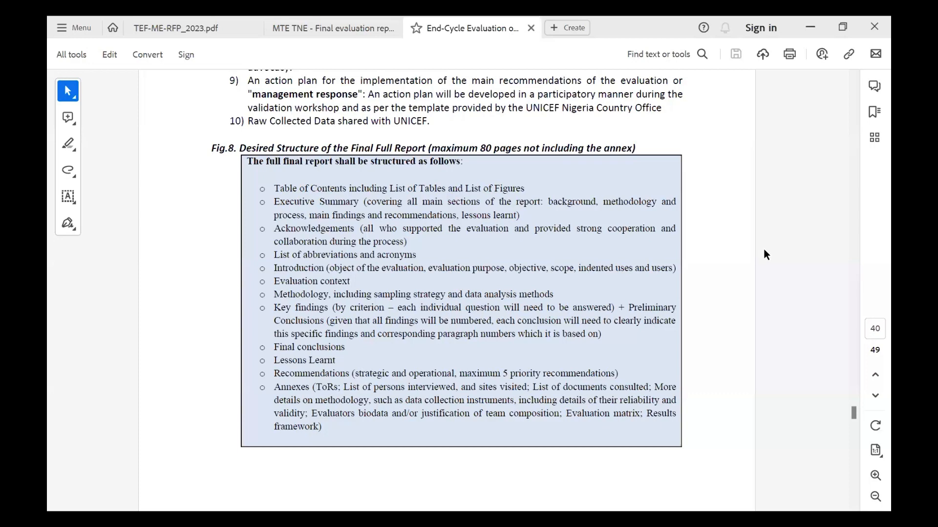
mouse_move(704, 232)
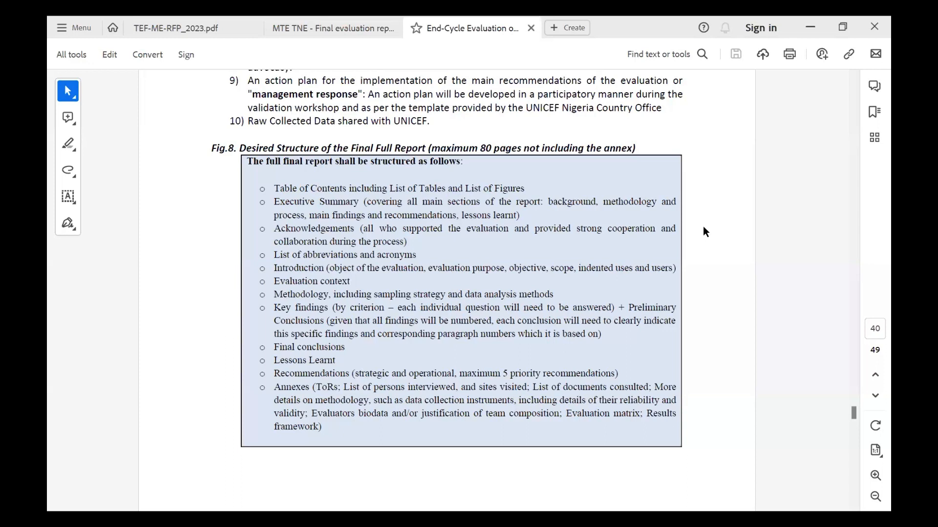
mouse_move(688, 206)
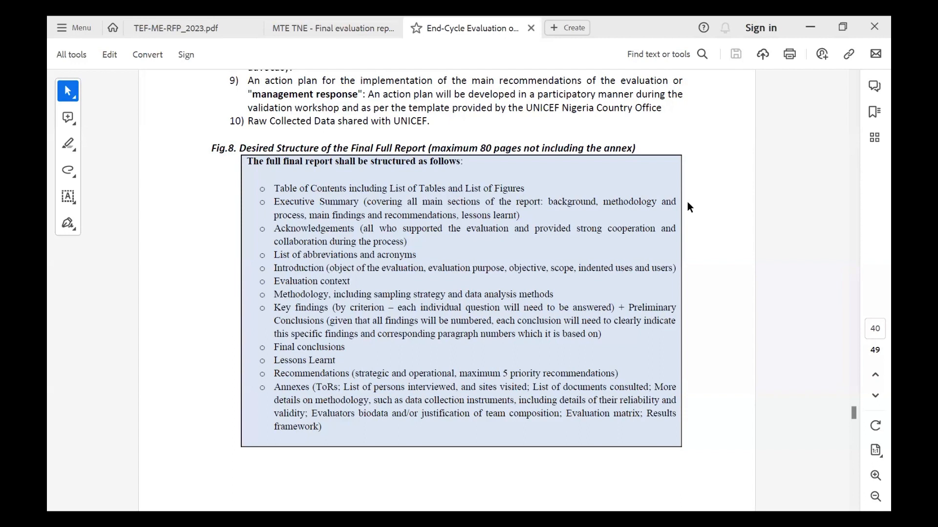
mouse_move(711, 164)
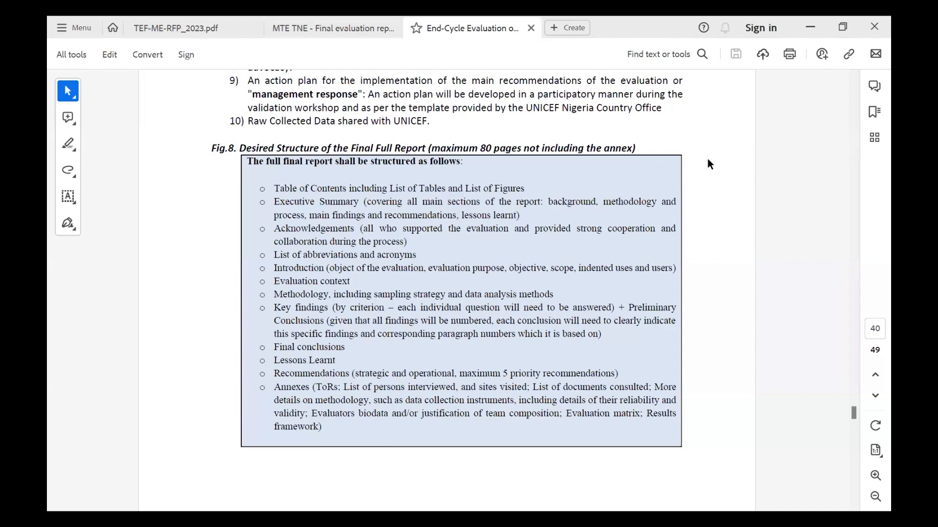
mouse_move(734, 236)
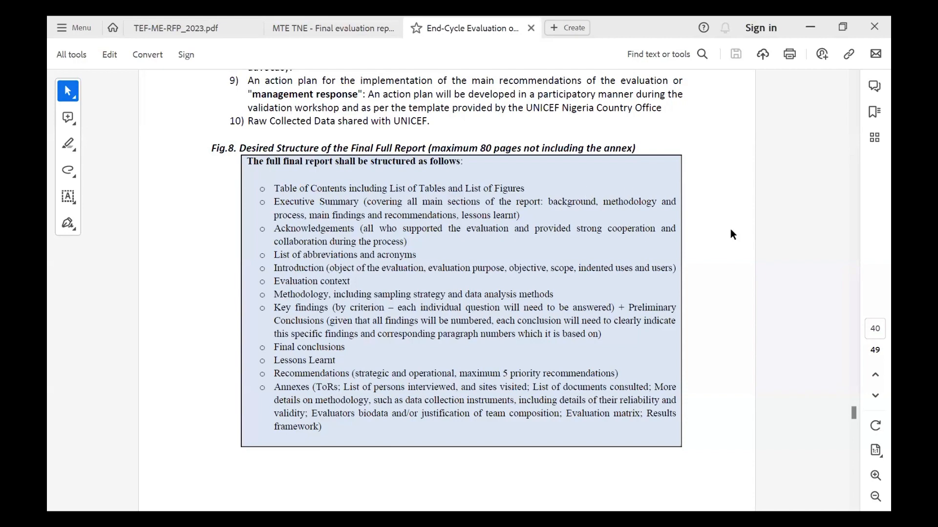
Step: Scroll down through the currently displayed document's pages
scroll("down", 3)
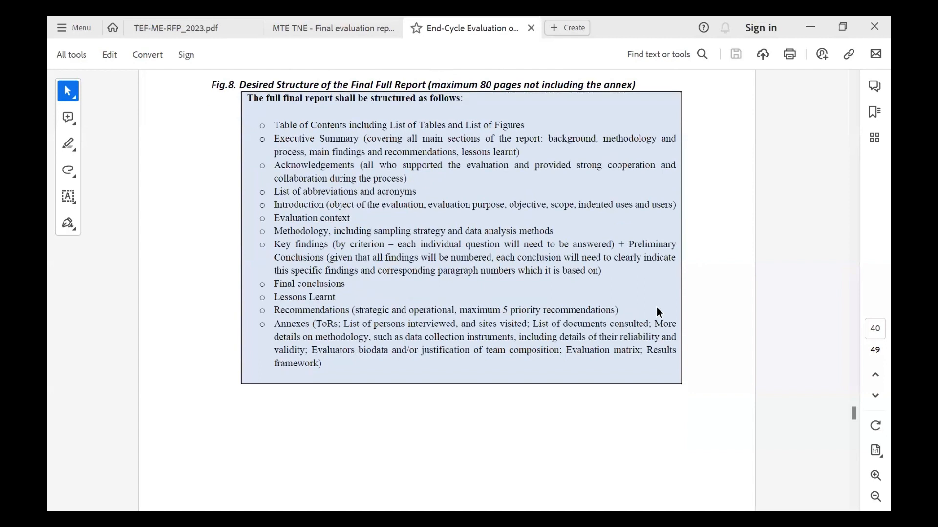
mouse_move(639, 449)
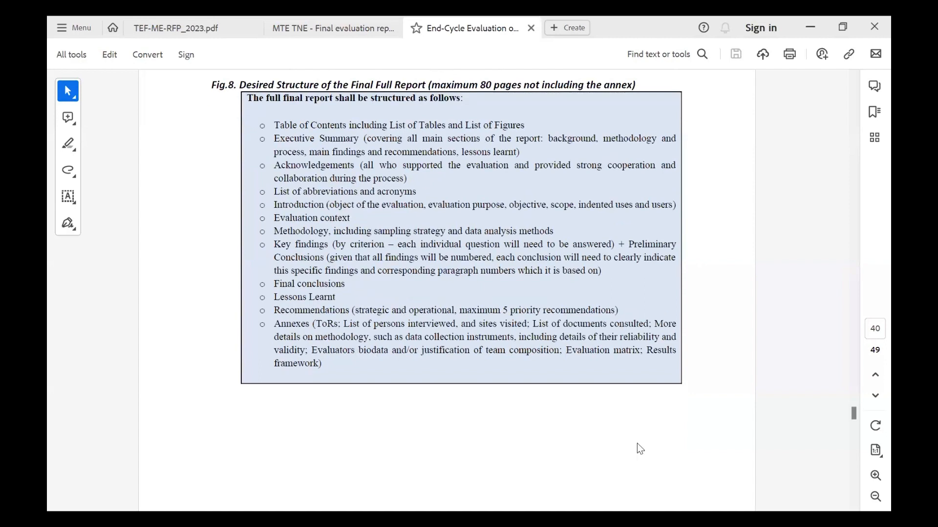
mouse_move(855, 412)
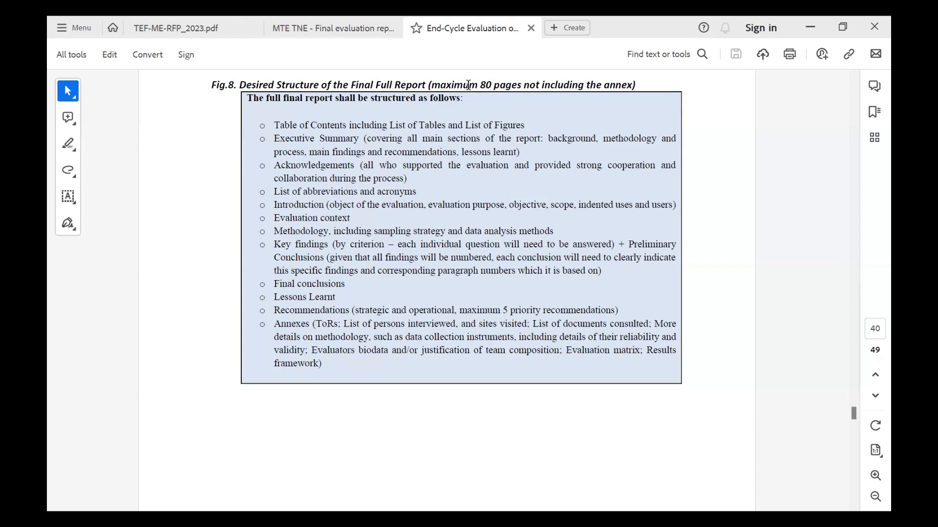
mouse_move(582, 193)
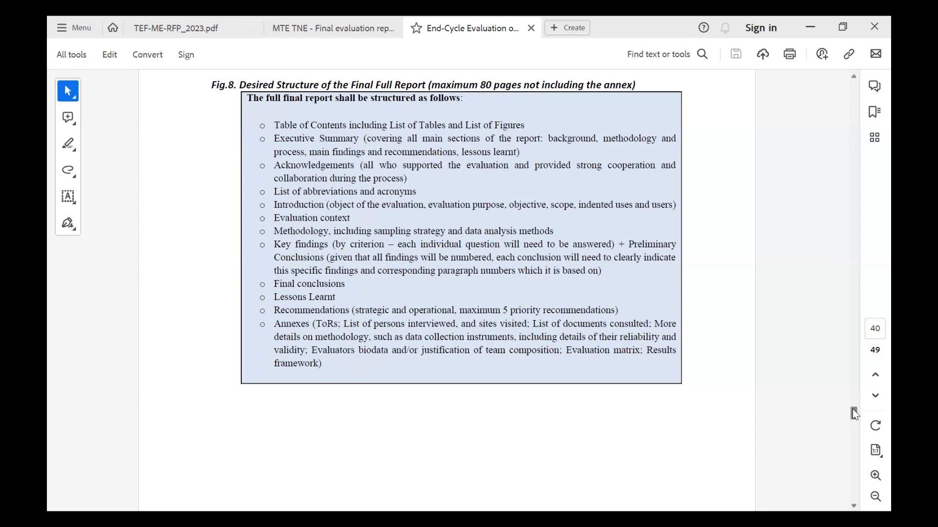
scroll("down", 3)
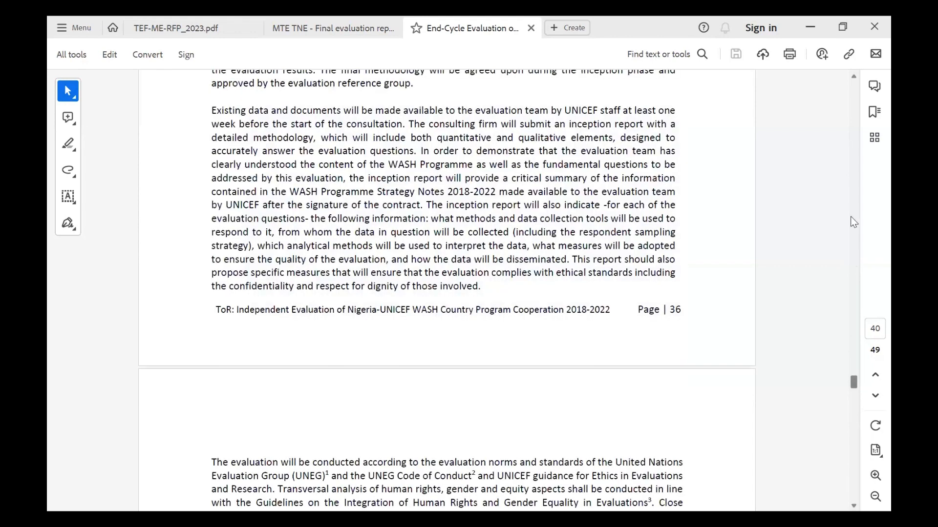
scroll("down", 3)
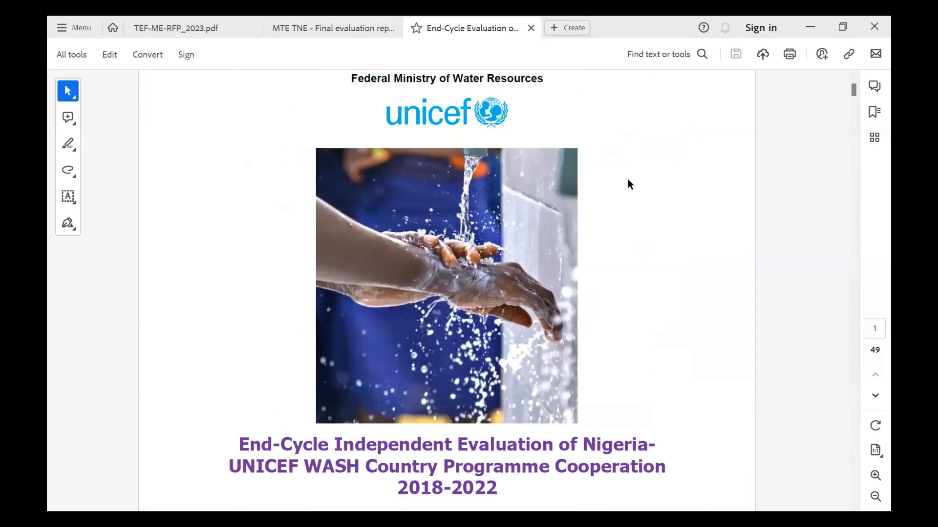
scroll("down", 3)
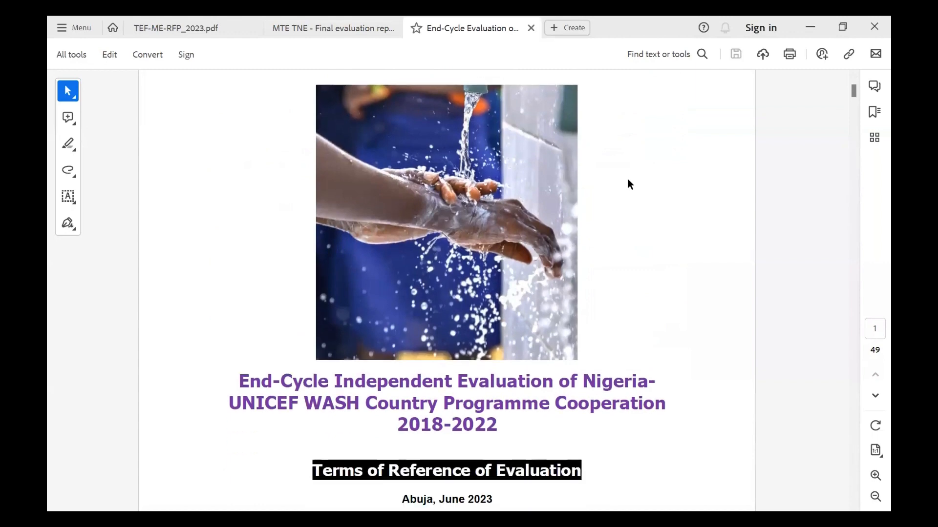
scroll("down", 3)
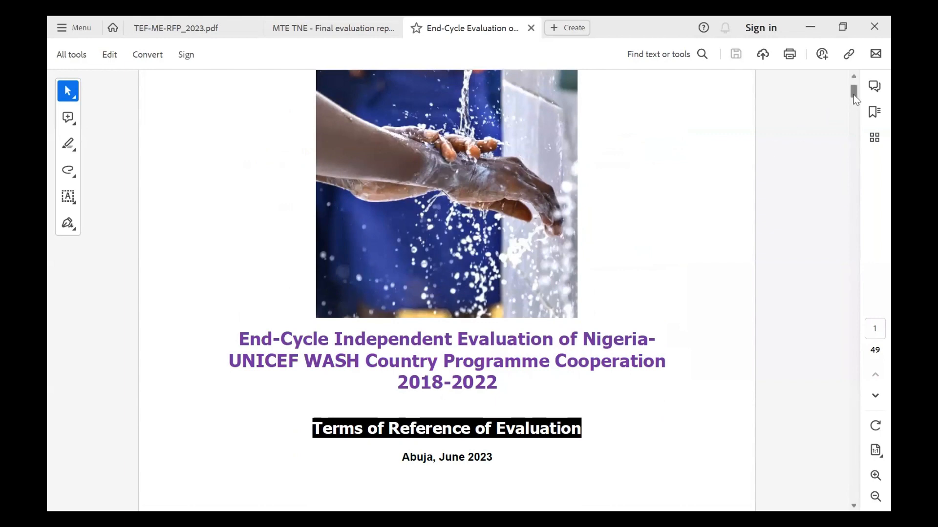
scroll("down", 3)
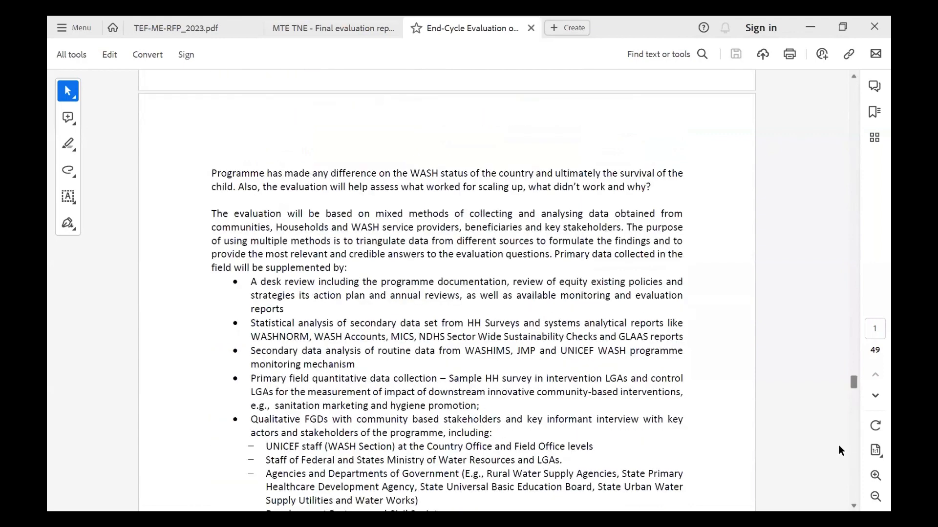
mouse_move(613, 318)
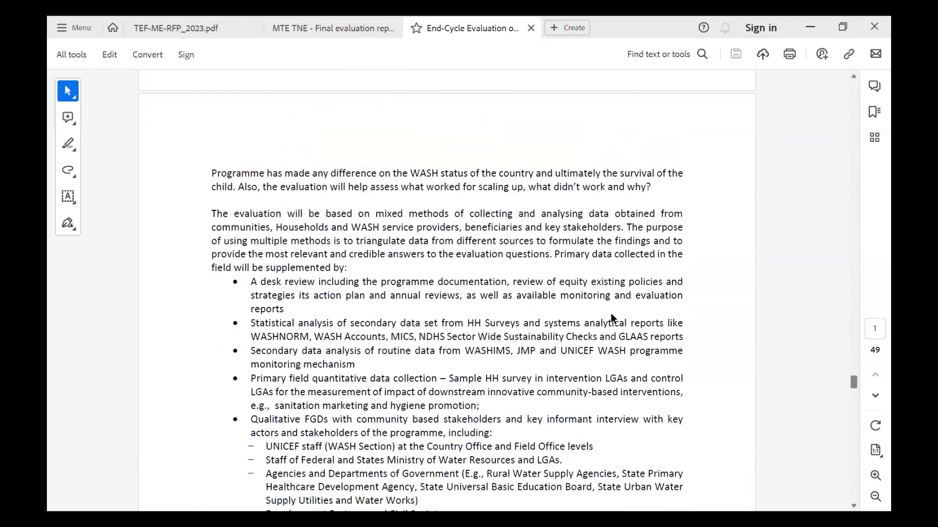
scroll("down", 3)
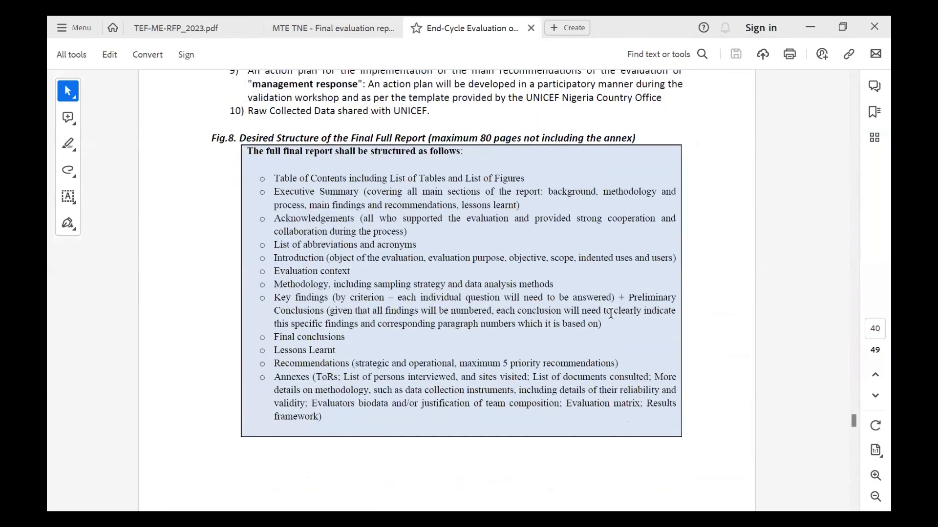
scroll("down", 3)
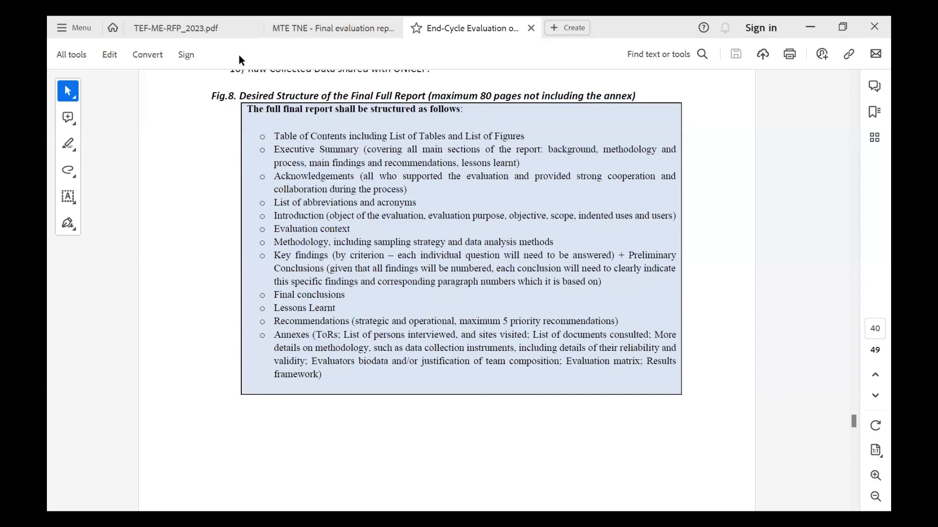
mouse_move(273, 136)
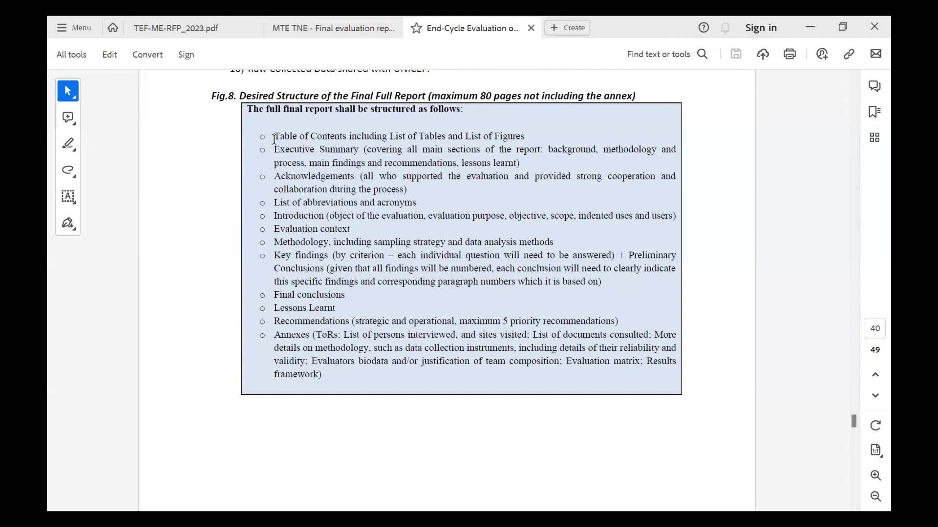
mouse_move(294, 150)
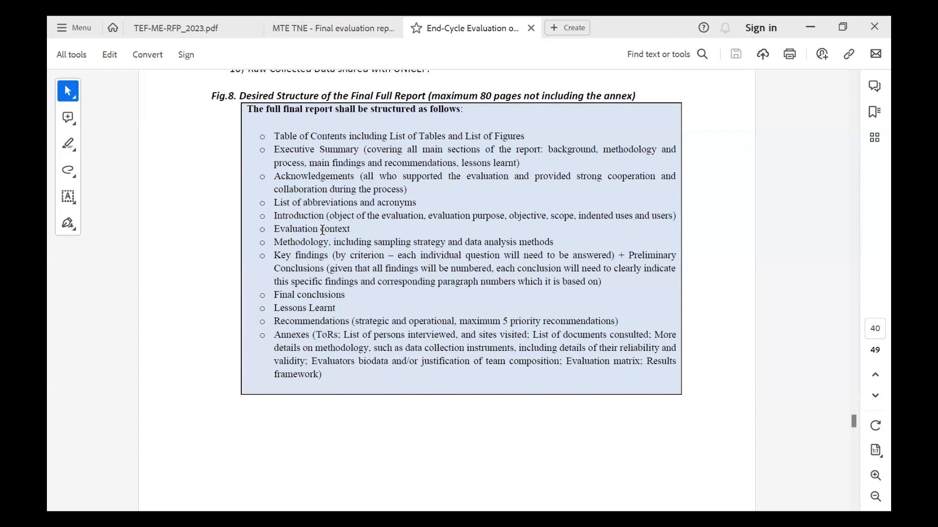
mouse_move(382, 245)
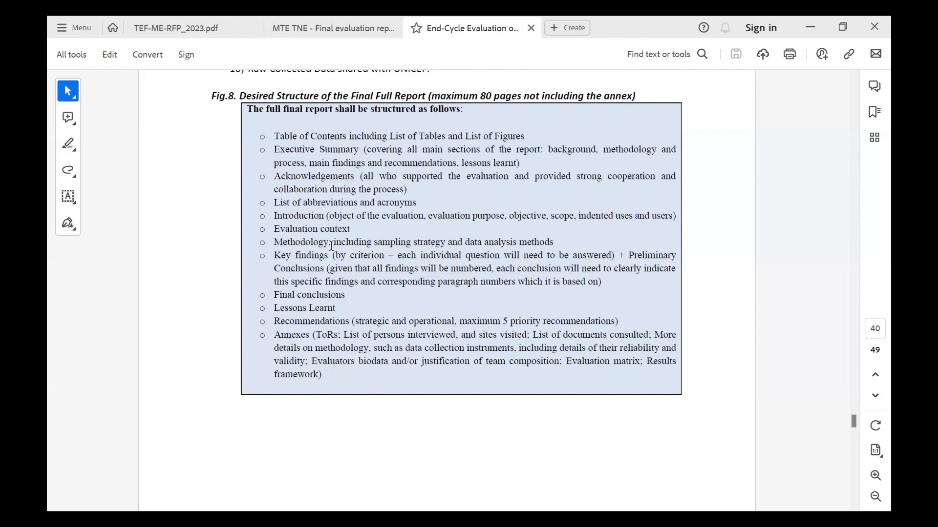
mouse_move(335, 255)
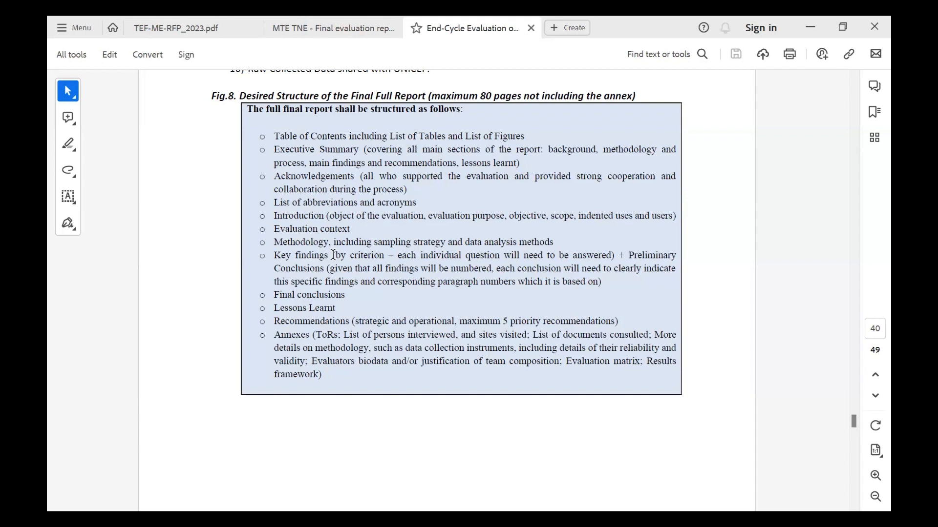
mouse_move(352, 295)
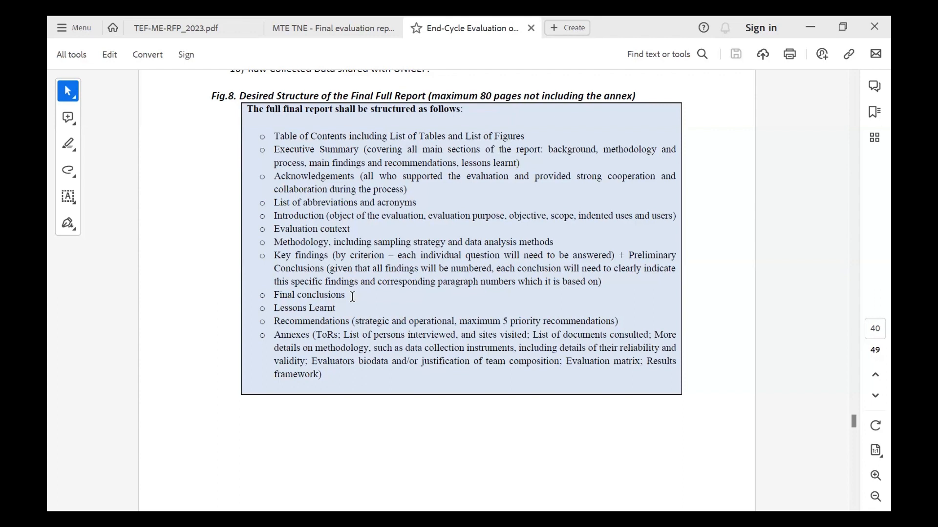
mouse_move(338, 310)
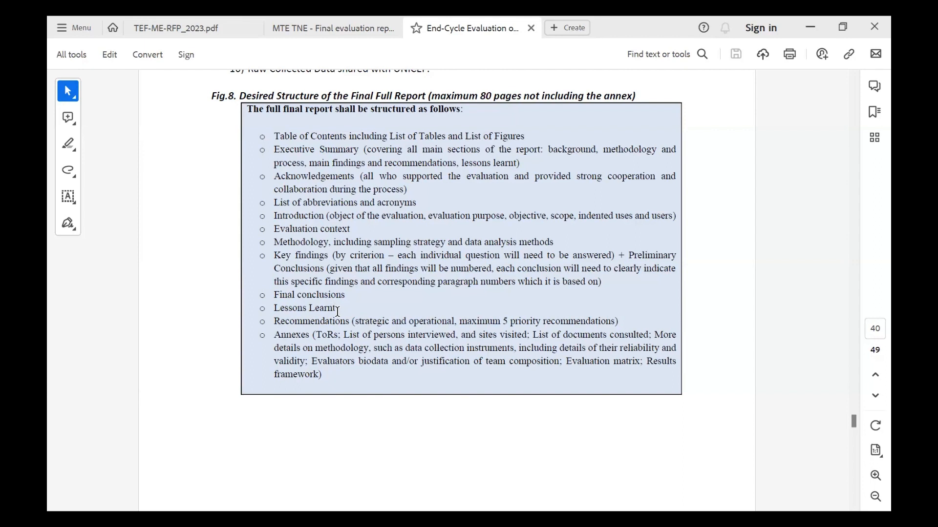
mouse_move(339, 328)
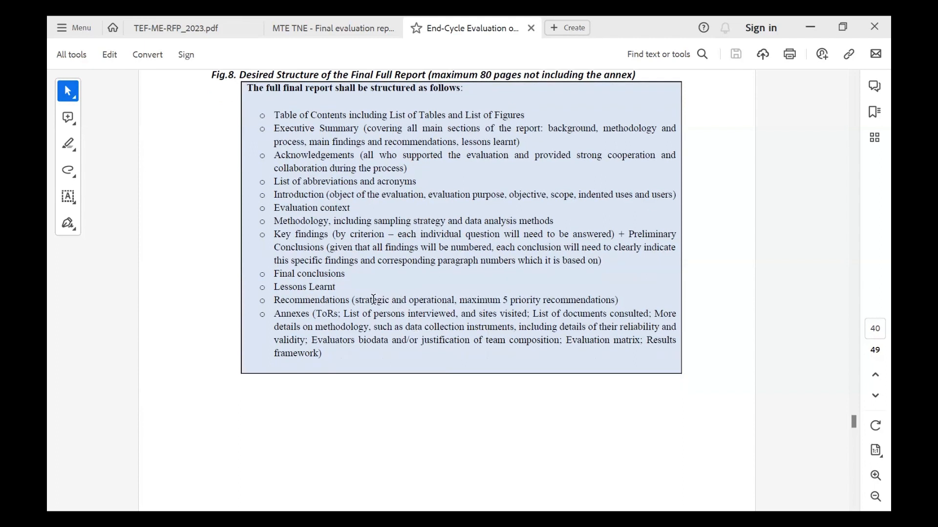
mouse_move(372, 299)
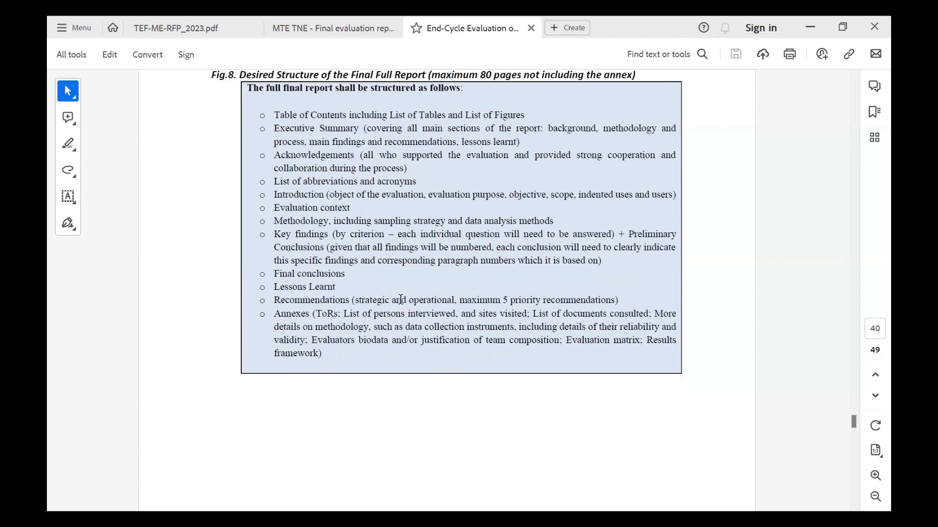
mouse_move(425, 299)
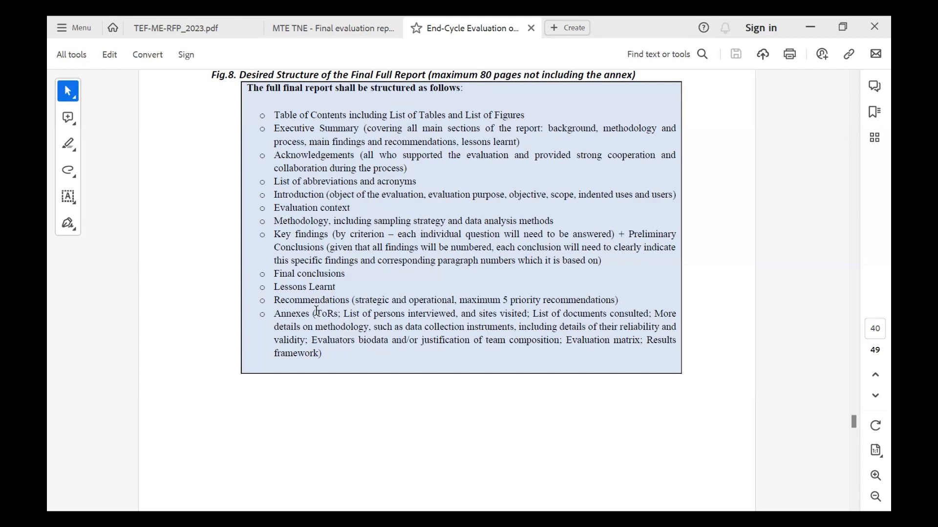
mouse_move(358, 313)
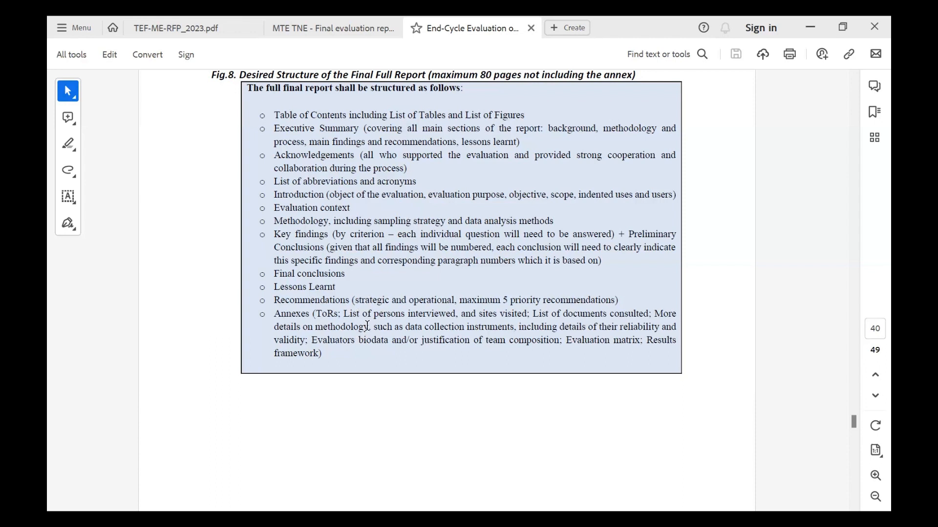
mouse_move(339, 314)
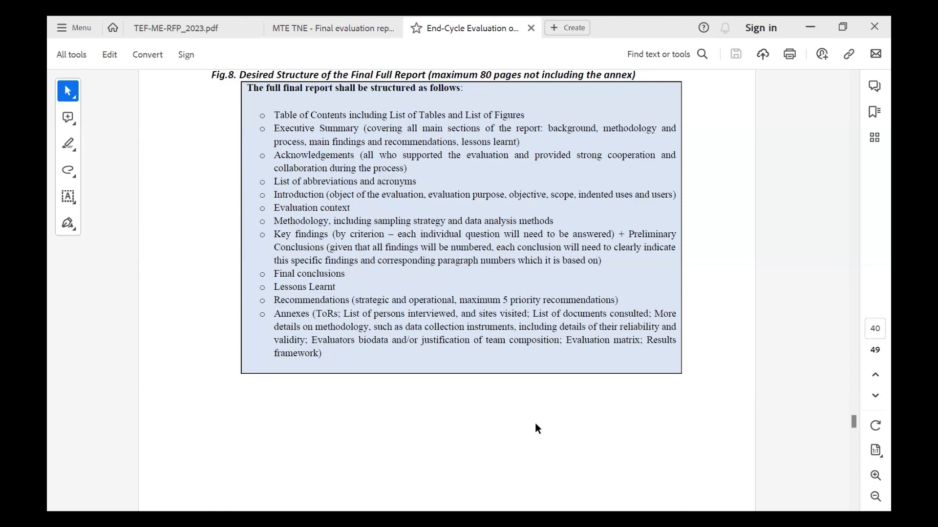
mouse_move(390, 60)
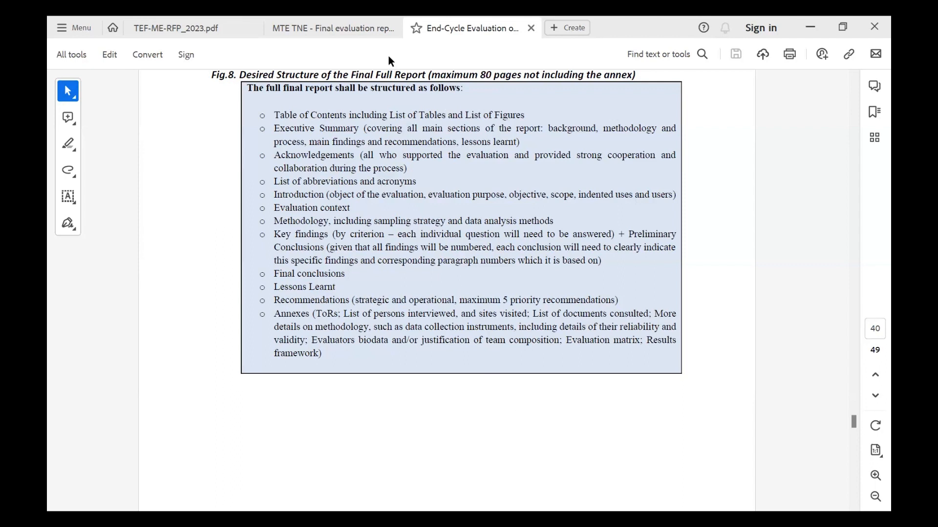
Step: Switch to the MTE TNE evaluation report and scroll its table of contents down to Recommendations
left_click(332, 27)
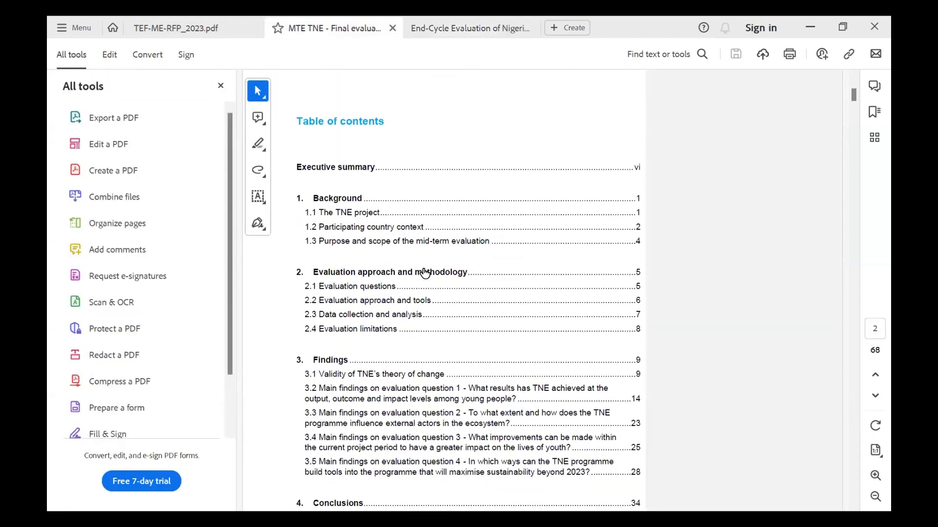
scroll("down", 3)
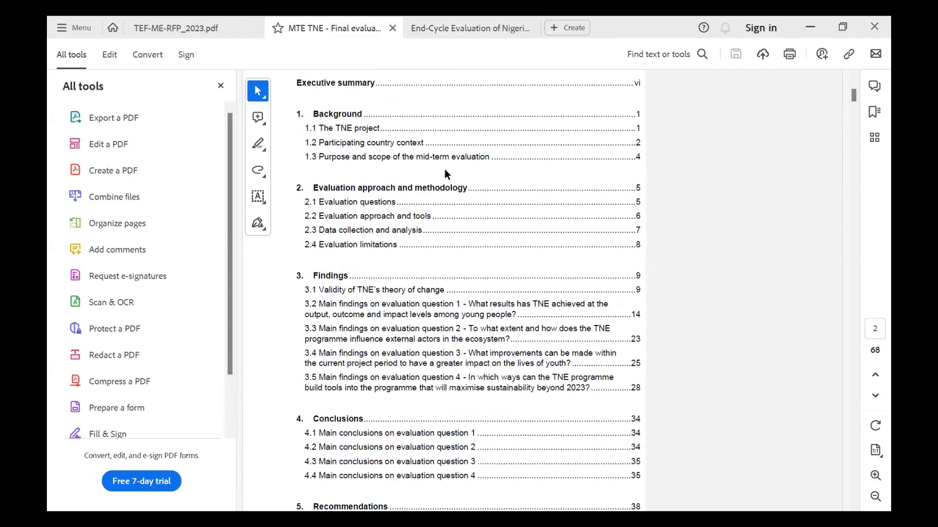
scroll("down", 3)
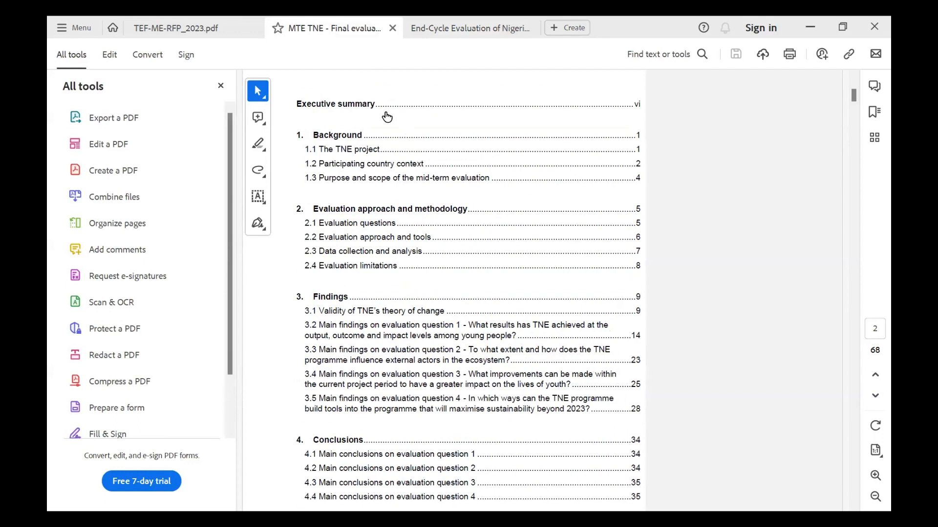
mouse_move(415, 181)
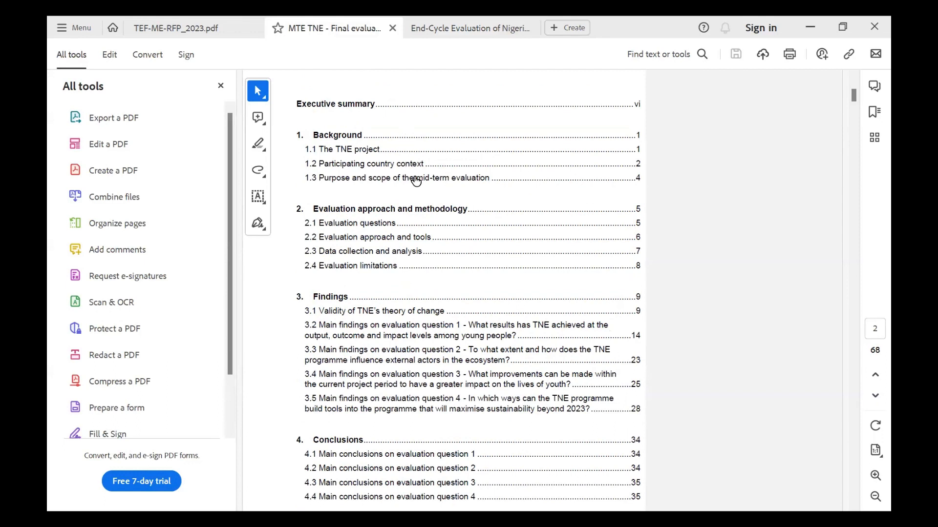
mouse_move(384, 176)
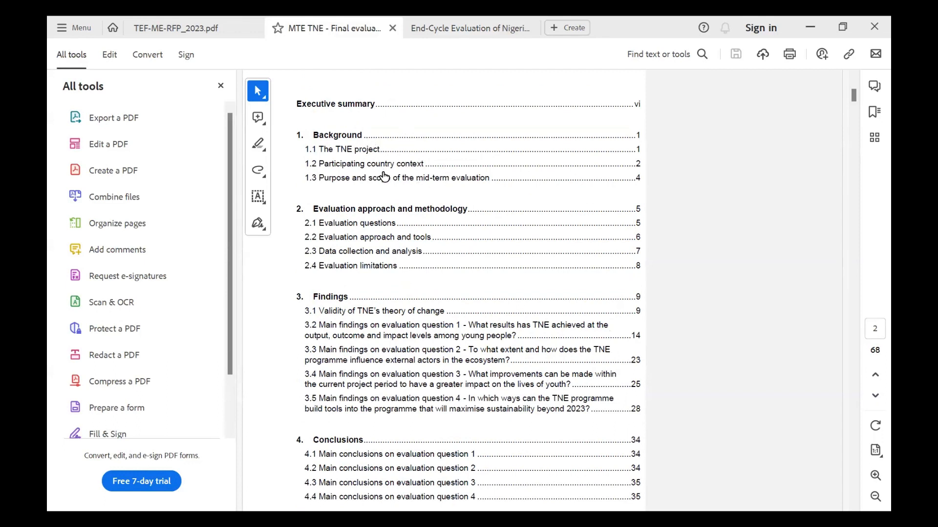
scroll("down", 3)
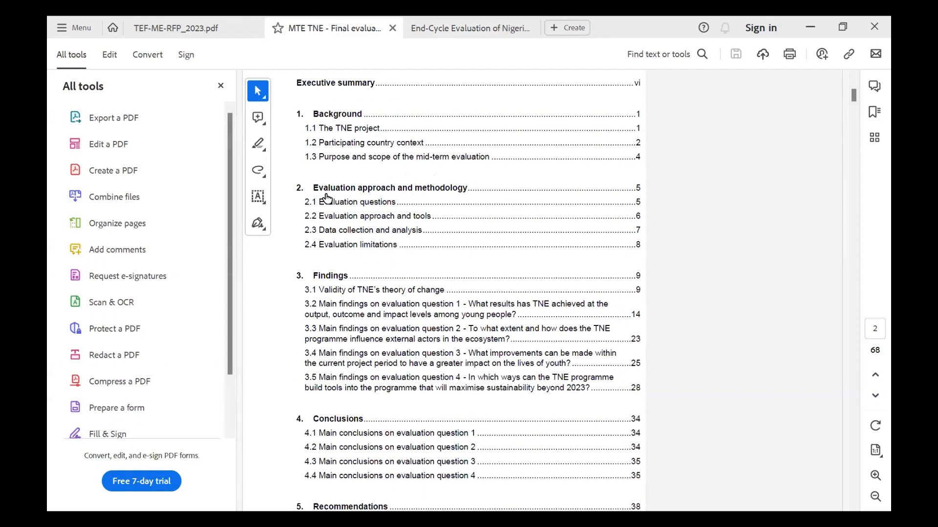
mouse_move(340, 192)
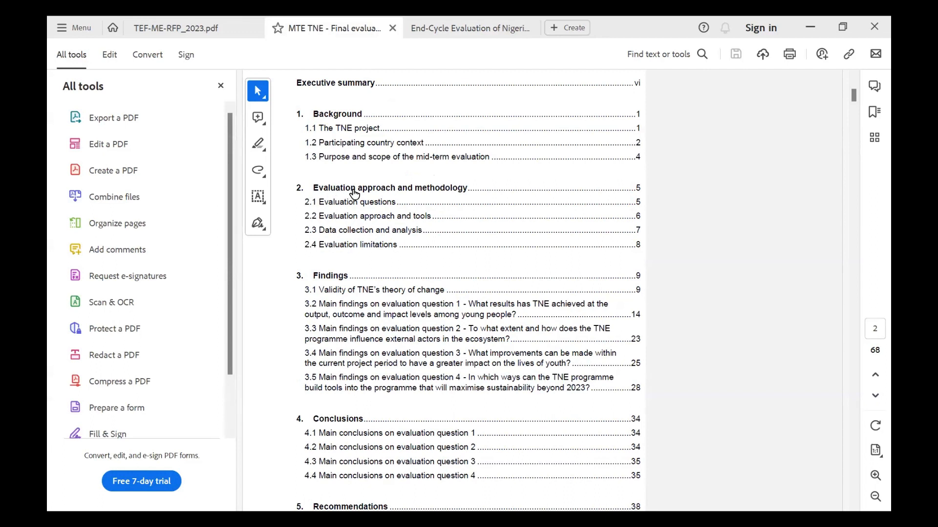
mouse_move(349, 195)
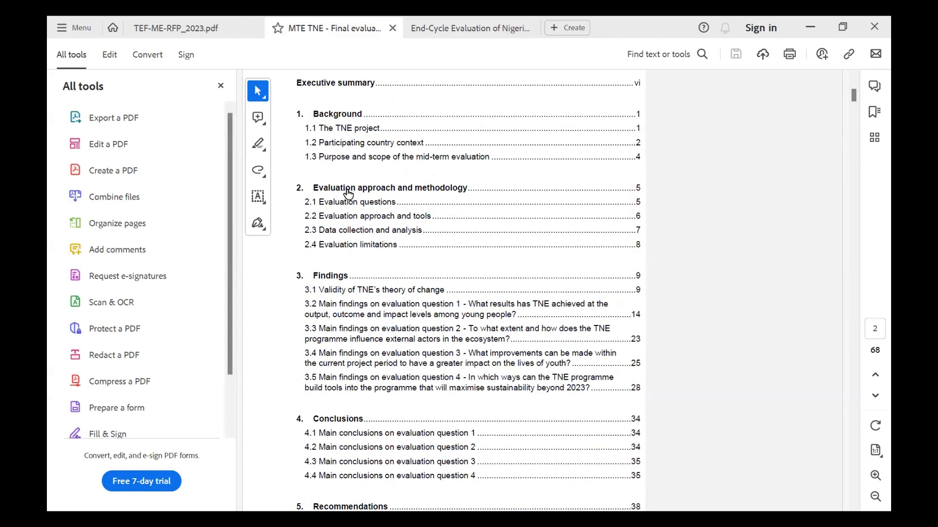
scroll("down", 3)
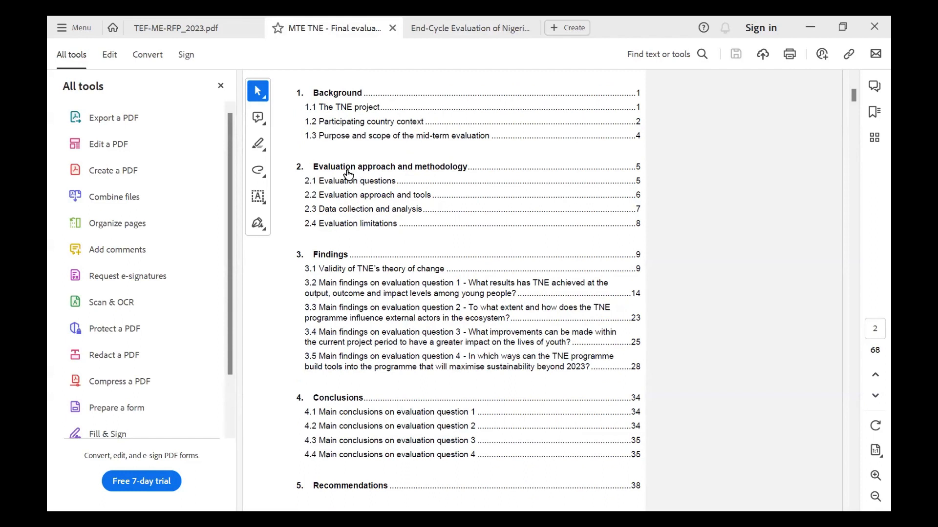
mouse_move(375, 166)
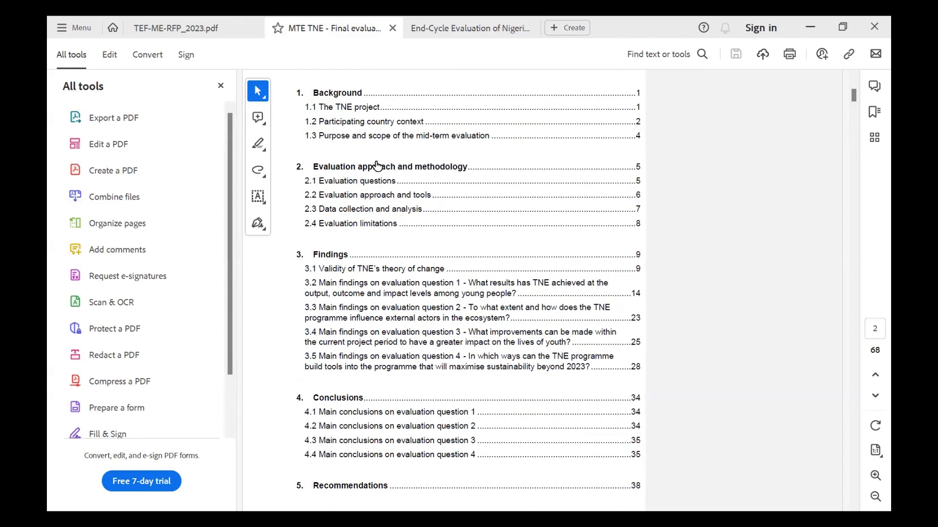
mouse_move(353, 170)
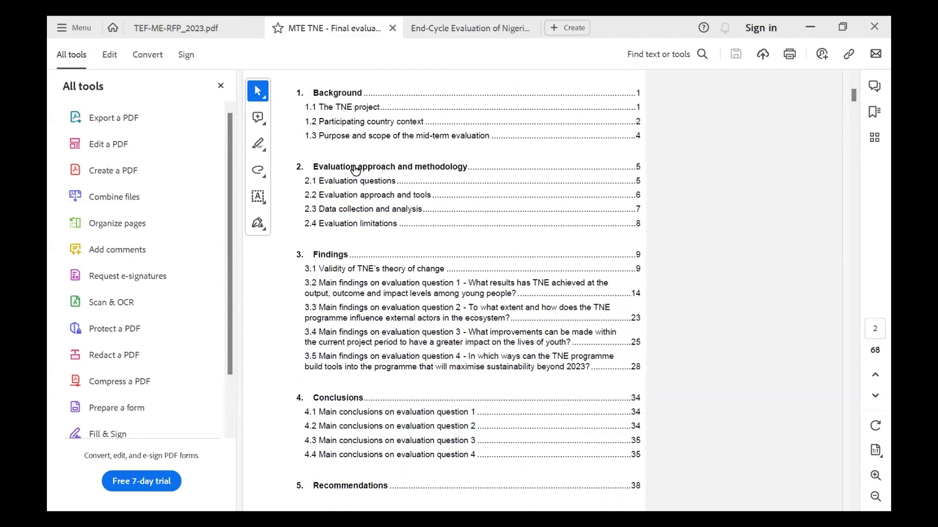
mouse_move(374, 124)
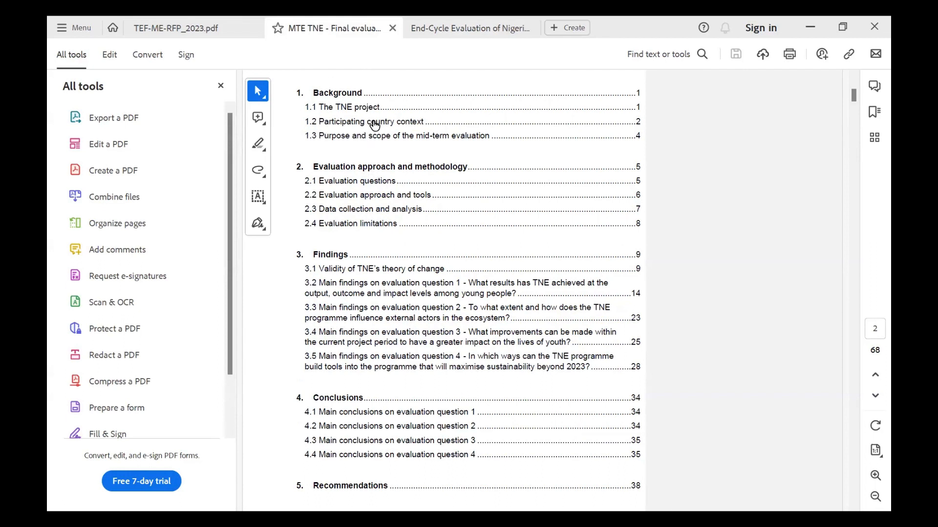
mouse_move(375, 126)
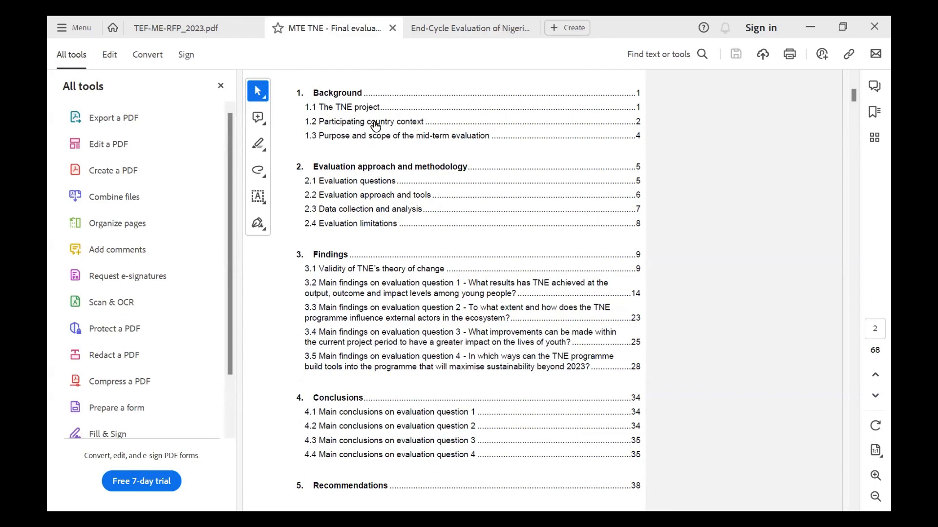
mouse_move(348, 197)
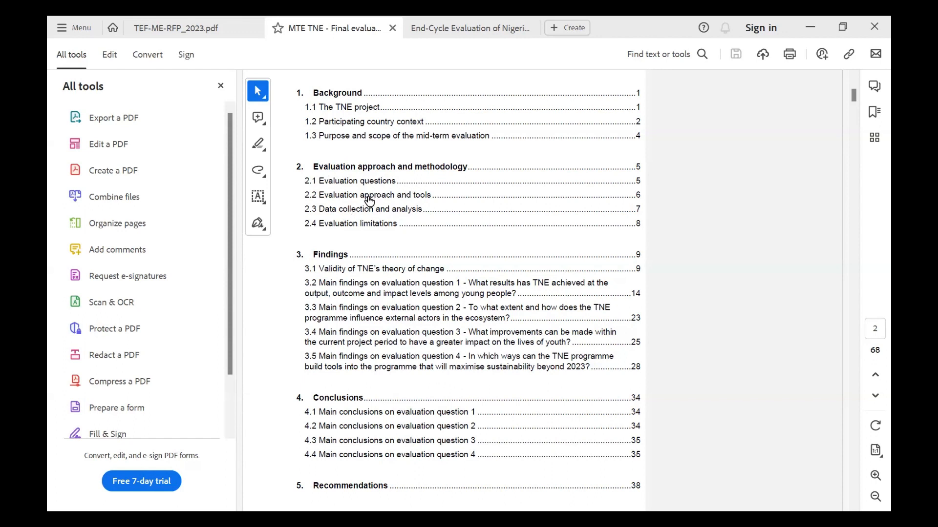
mouse_move(362, 210)
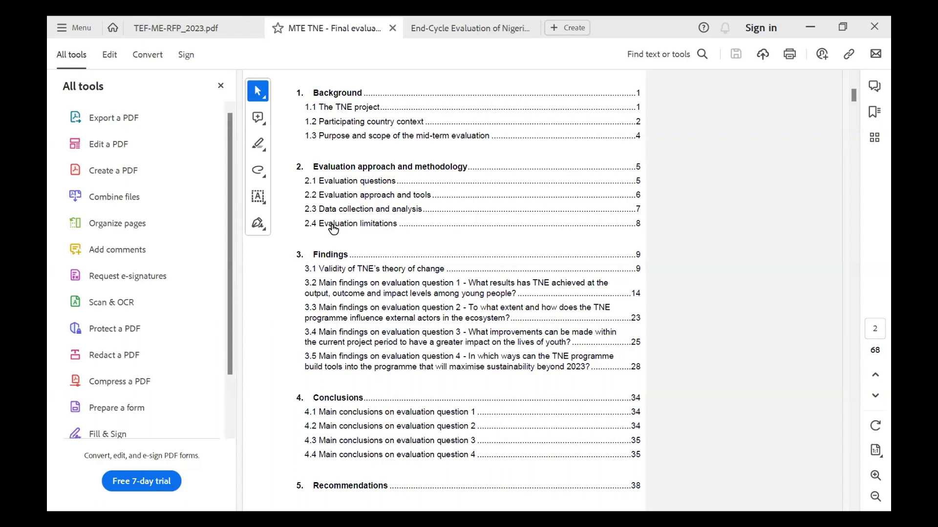
mouse_move(384, 229)
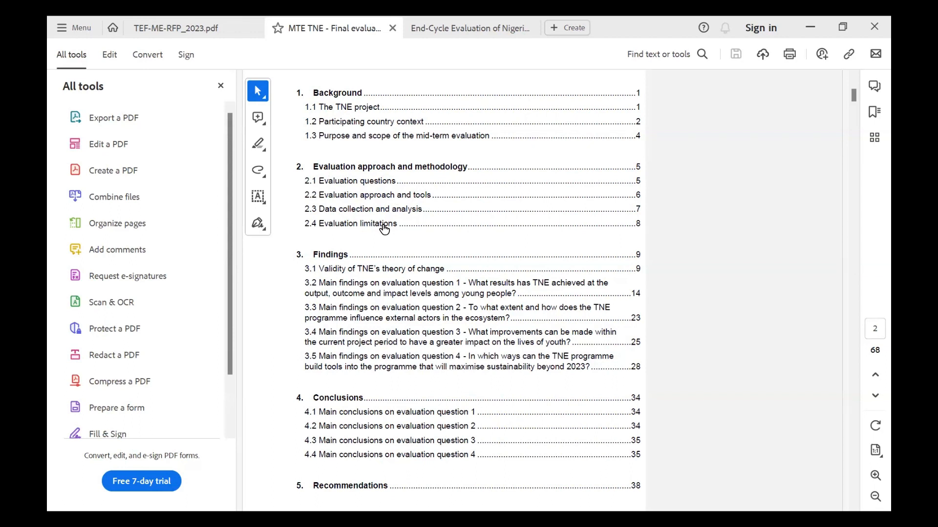
mouse_move(384, 207)
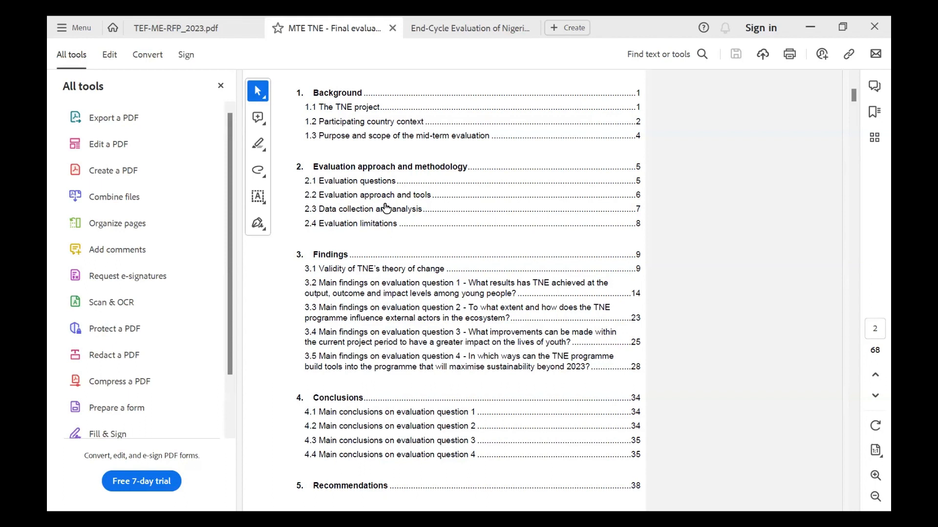
scroll("down", 3)
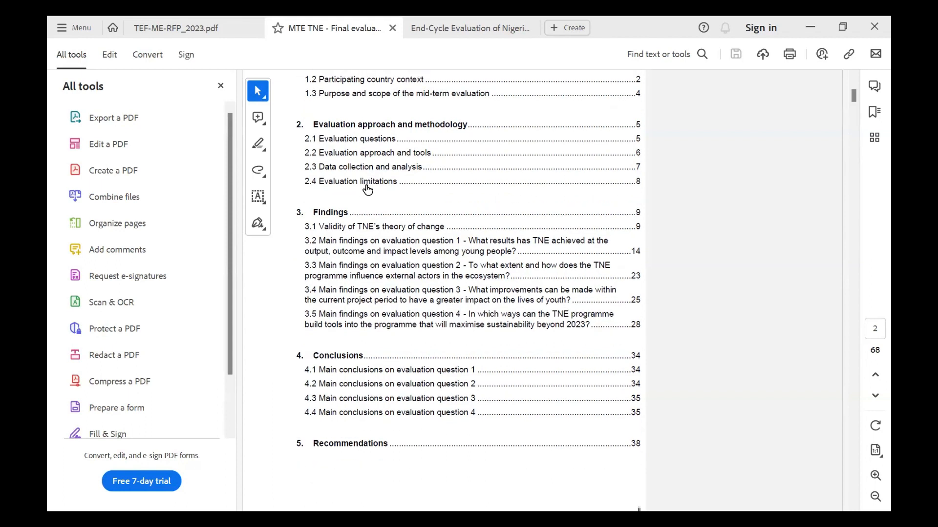
mouse_move(367, 226)
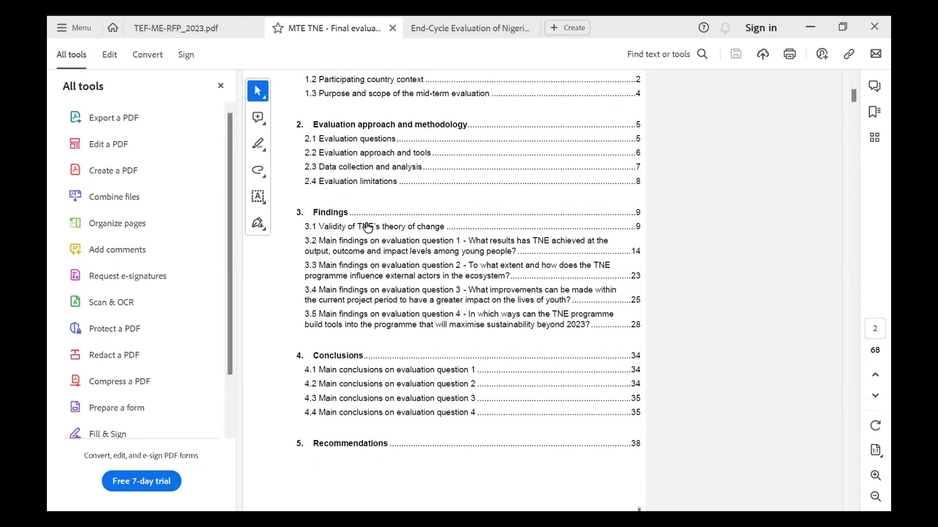
scroll("down", 3)
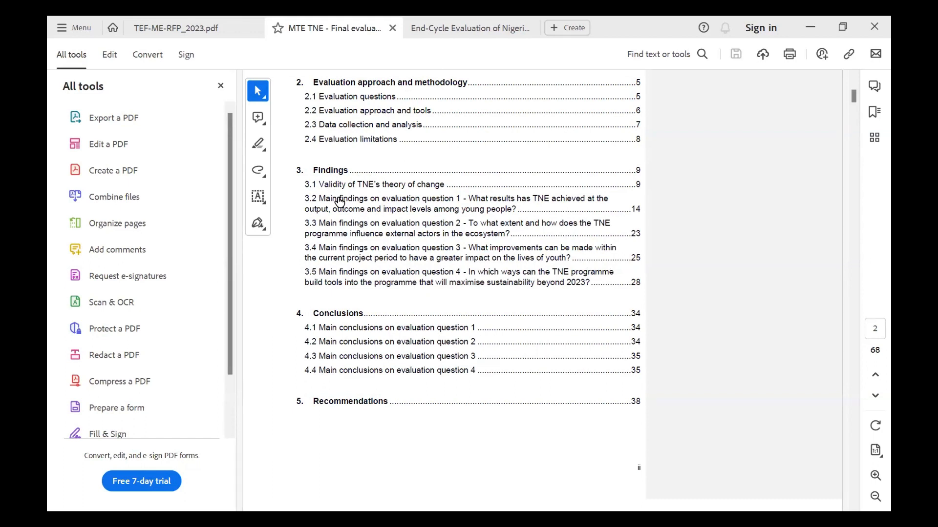
mouse_move(372, 207)
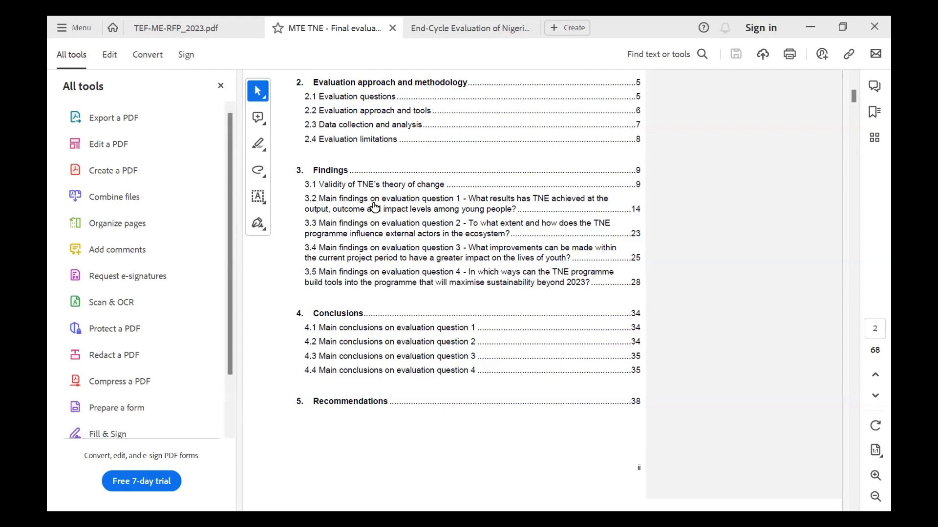
scroll("down", 3)
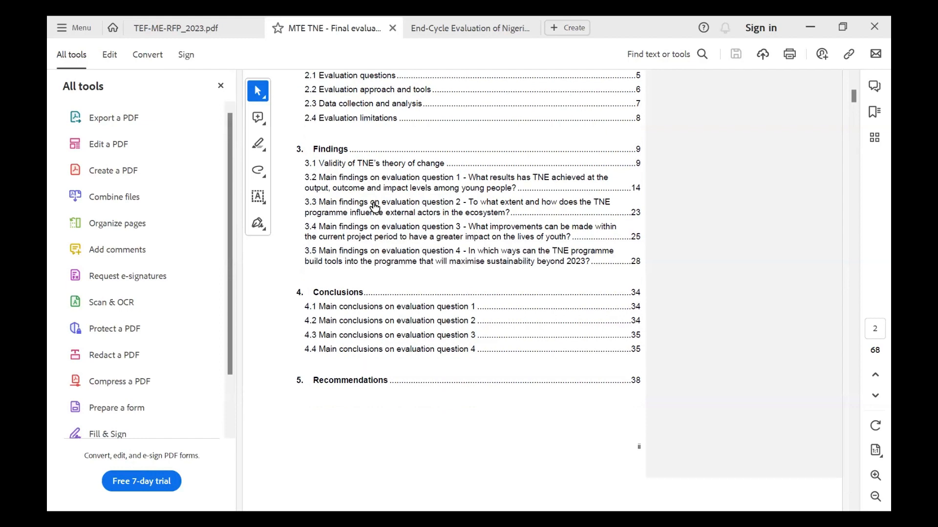
mouse_move(368, 317)
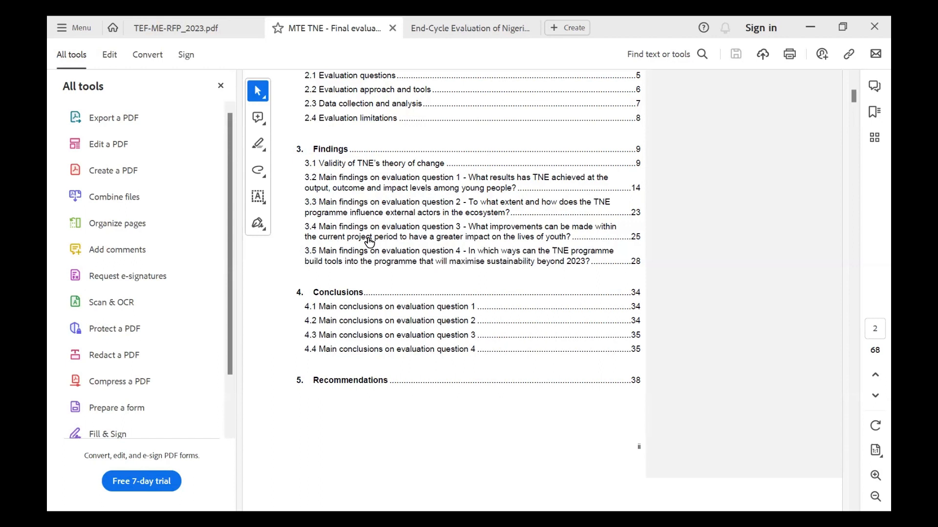
mouse_move(370, 399)
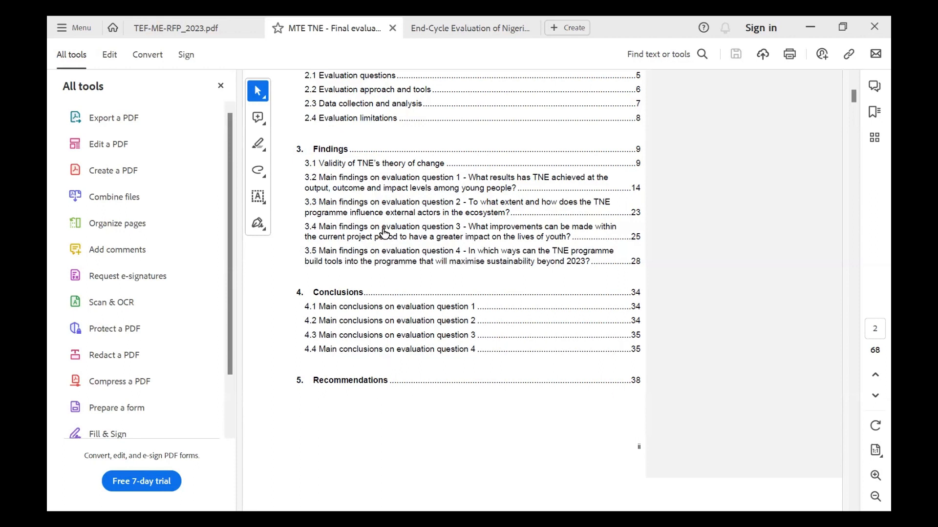
mouse_move(368, 227)
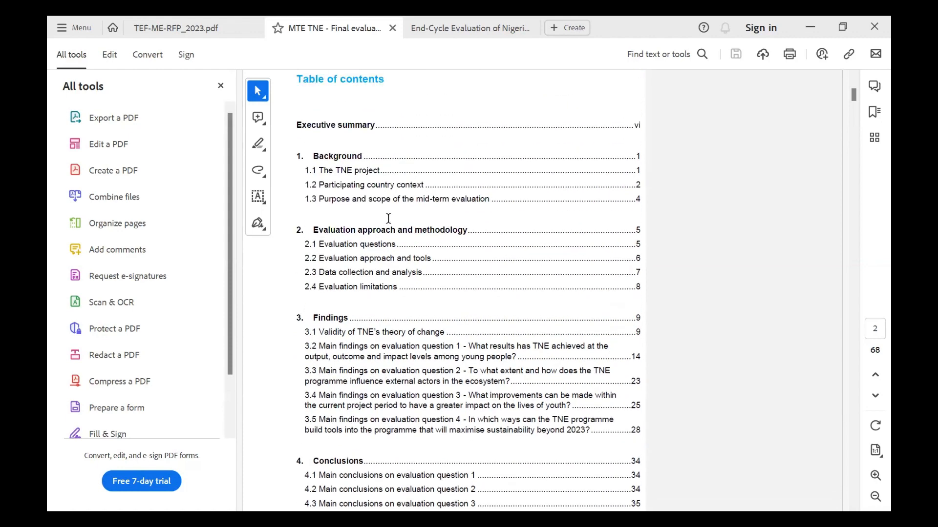
Step: Scroll past the table of contents to the list of tables, figures and acronyms
scroll("down", 3)
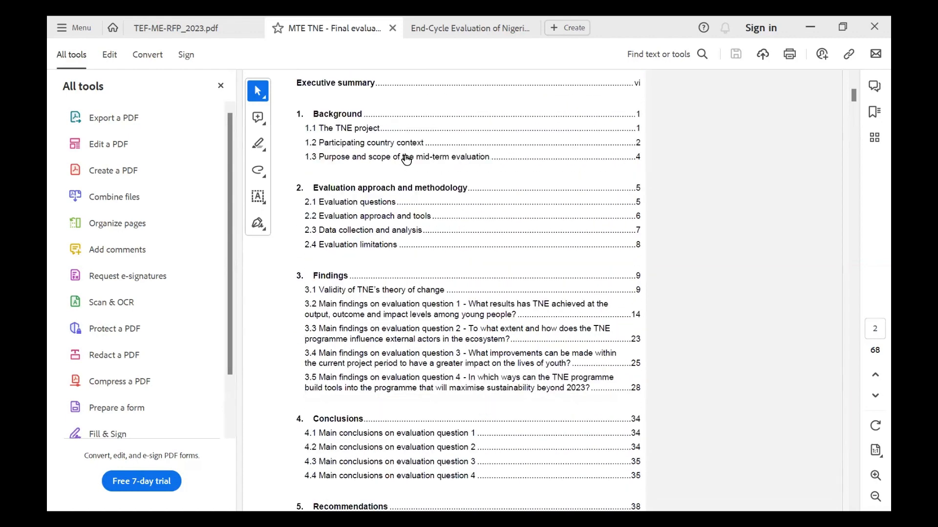
mouse_move(409, 205)
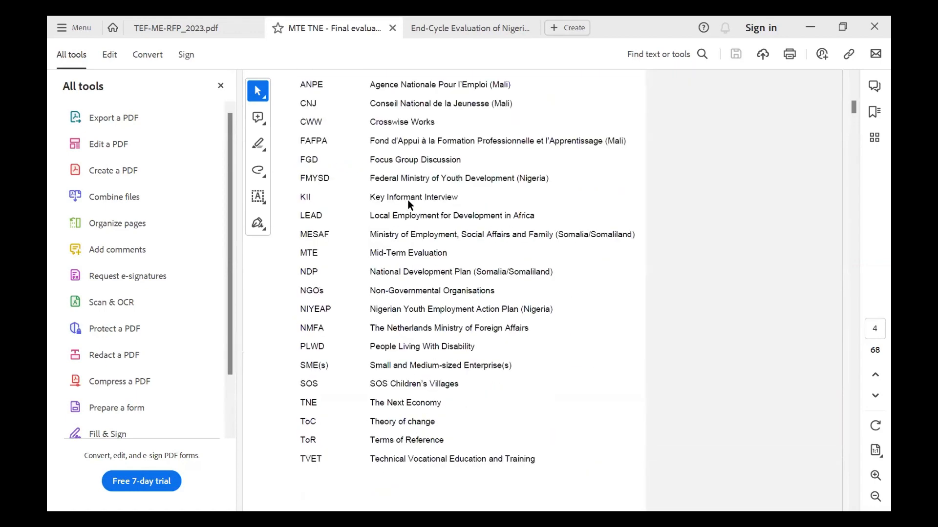
scroll("down", 3)
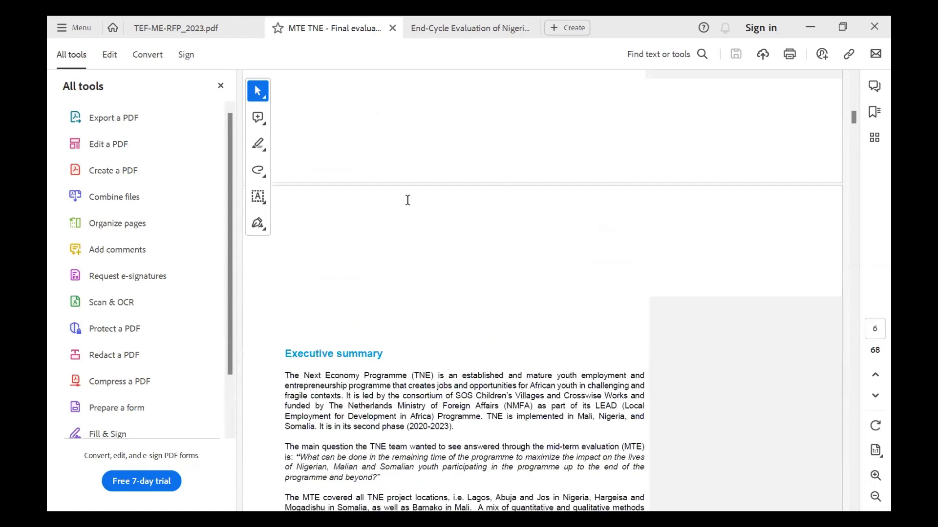
scroll("down", 3)
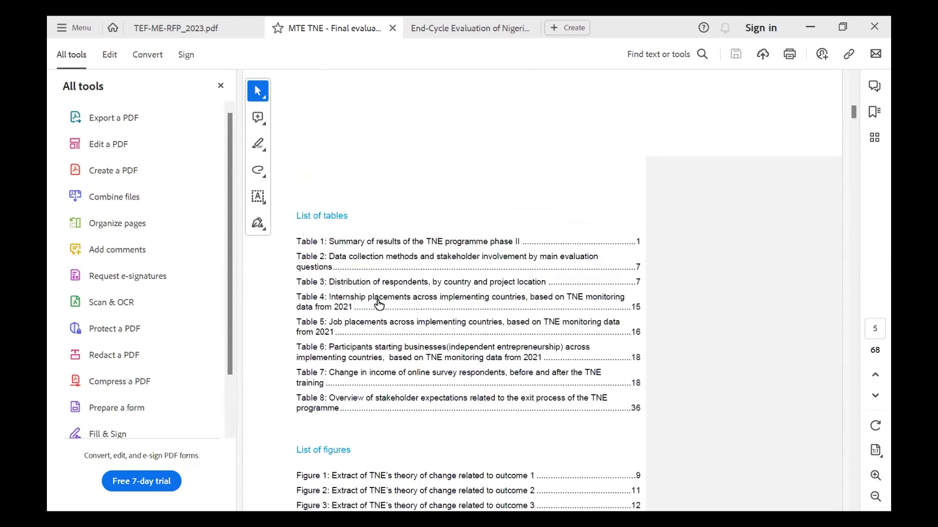
mouse_move(406, 278)
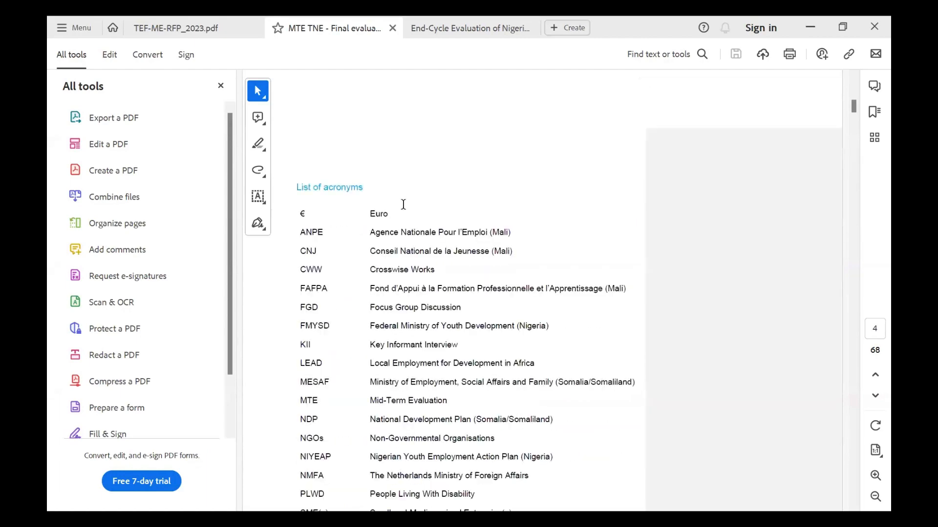
Step: Scroll through the evaluation methods and data collection sections of the MTE TNE report to page 17
scroll("down", 3)
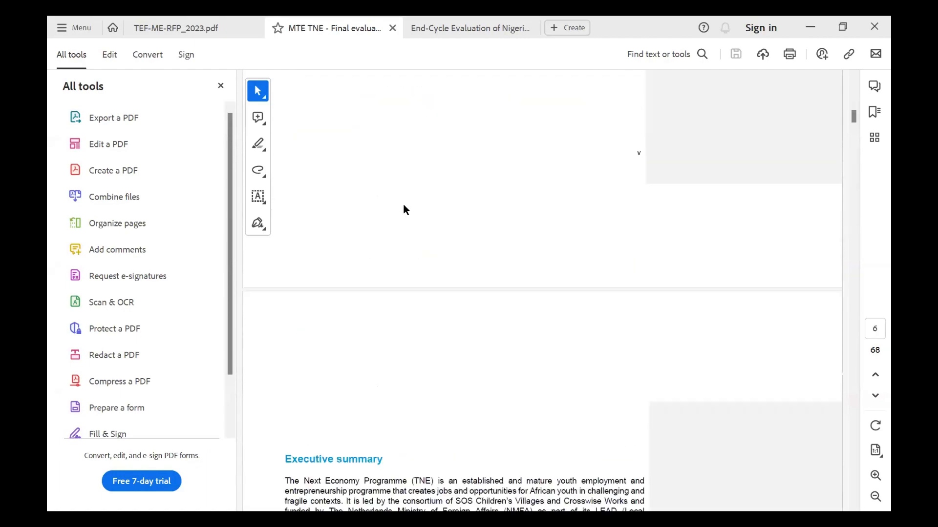
scroll("down", 3)
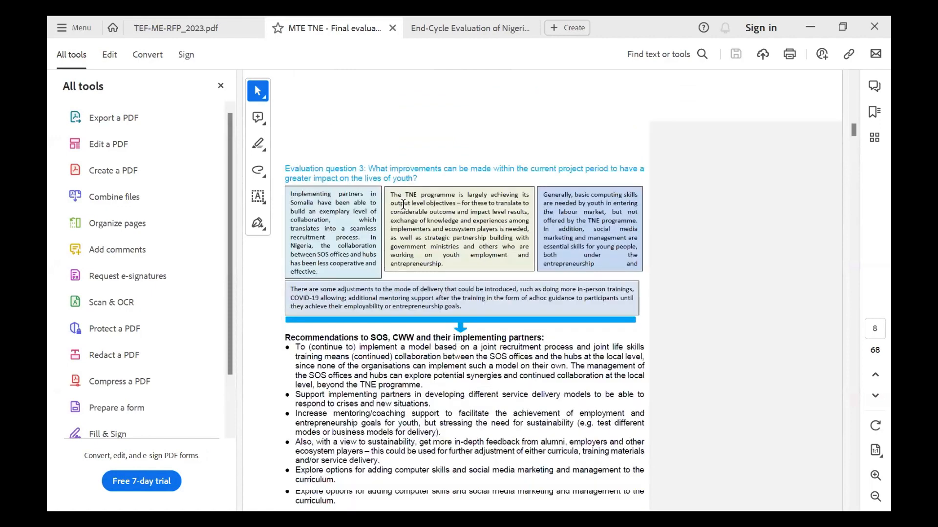
scroll("down", 3)
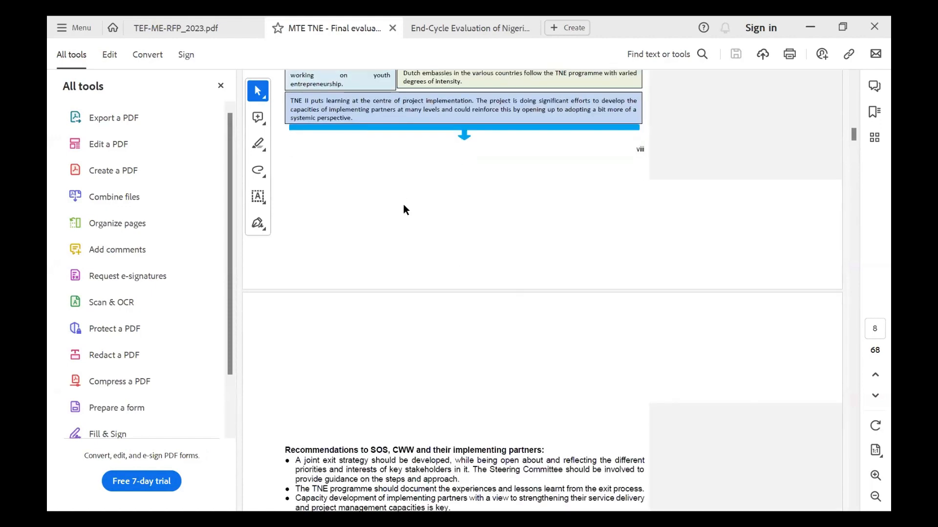
scroll("down", 3)
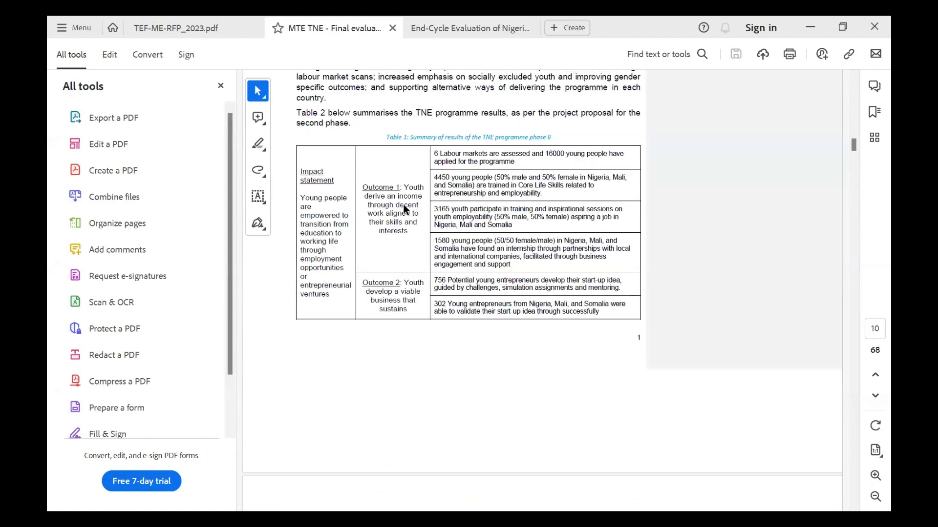
scroll("down", 3)
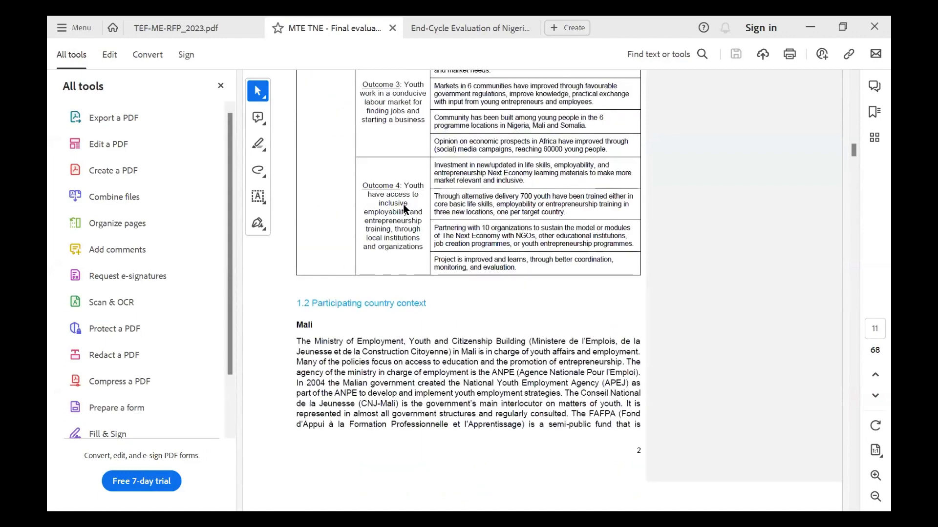
scroll("down", 3)
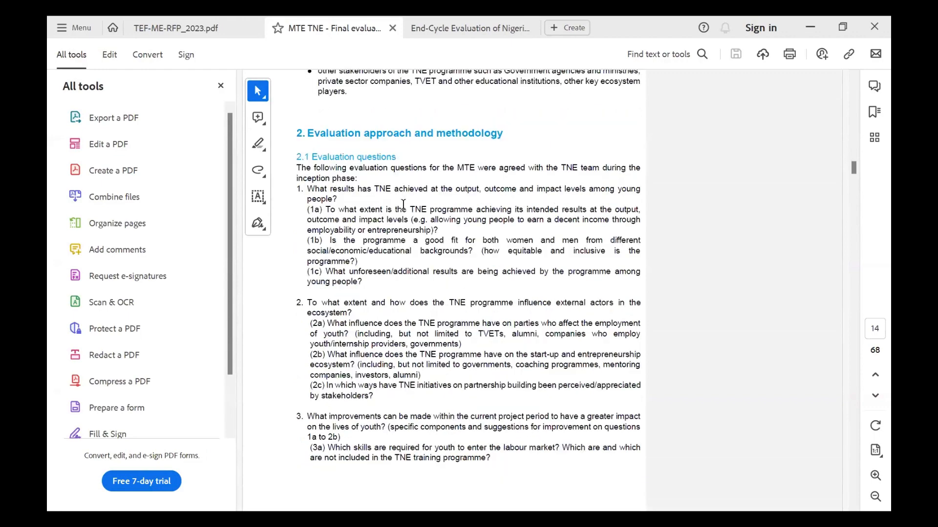
scroll("down", 3)
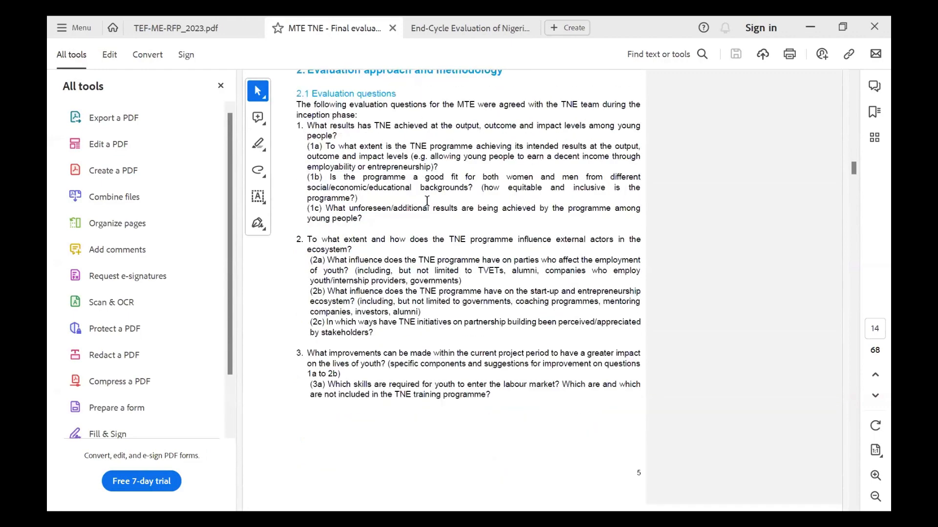
scroll("down", 3)
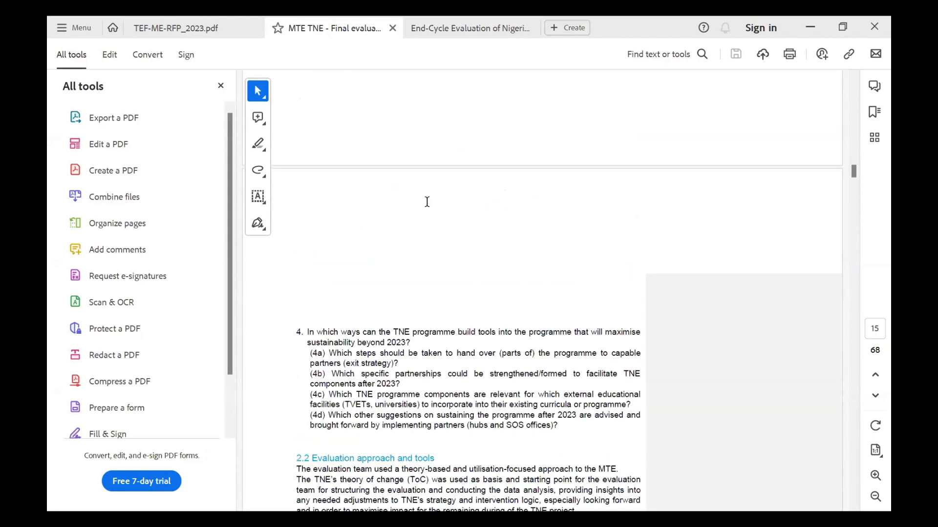
scroll("down", 3)
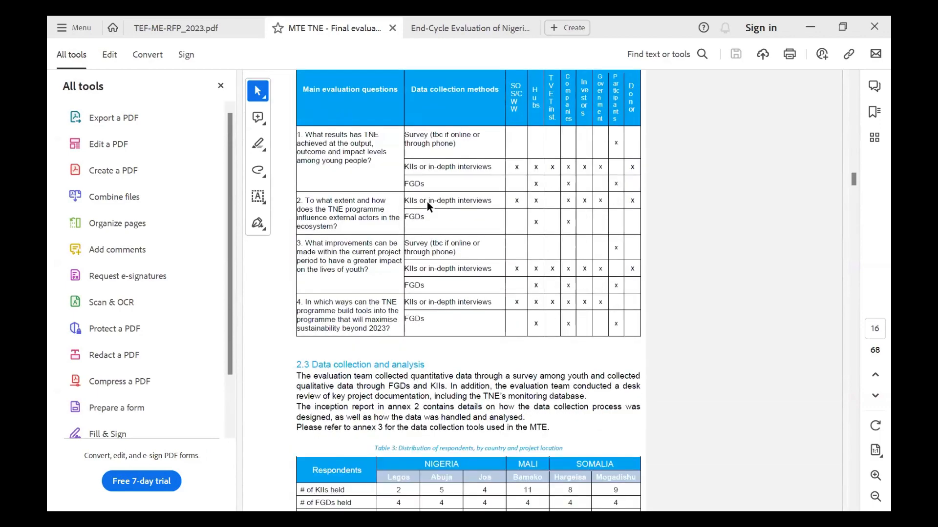
scroll("down", 3)
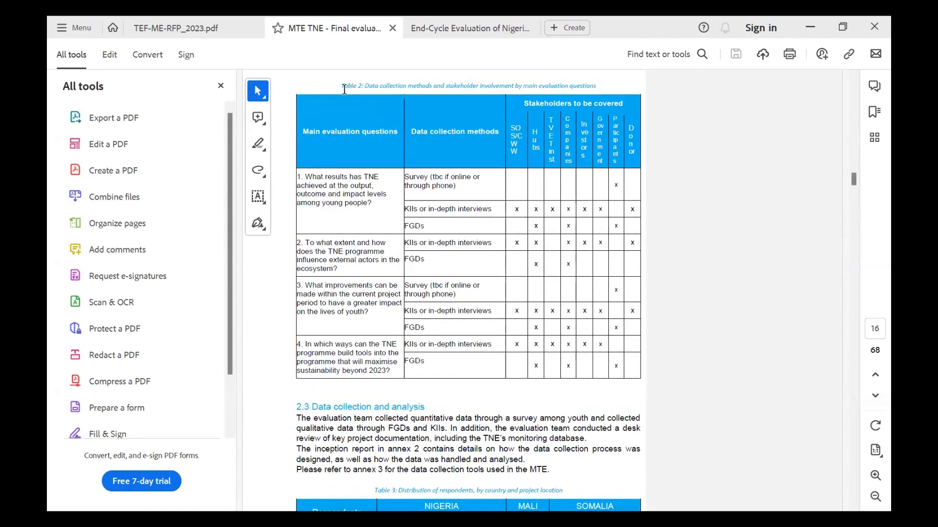
scroll("down", 3)
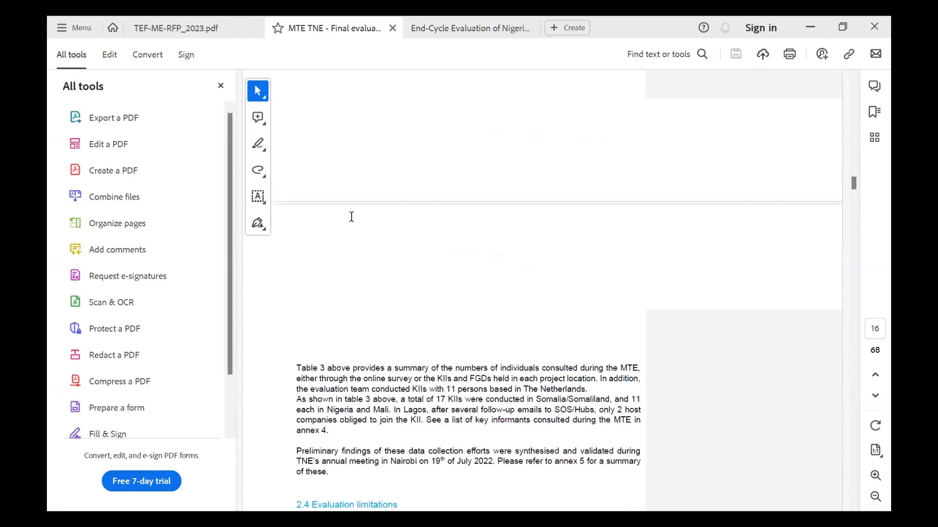
scroll("down", 3)
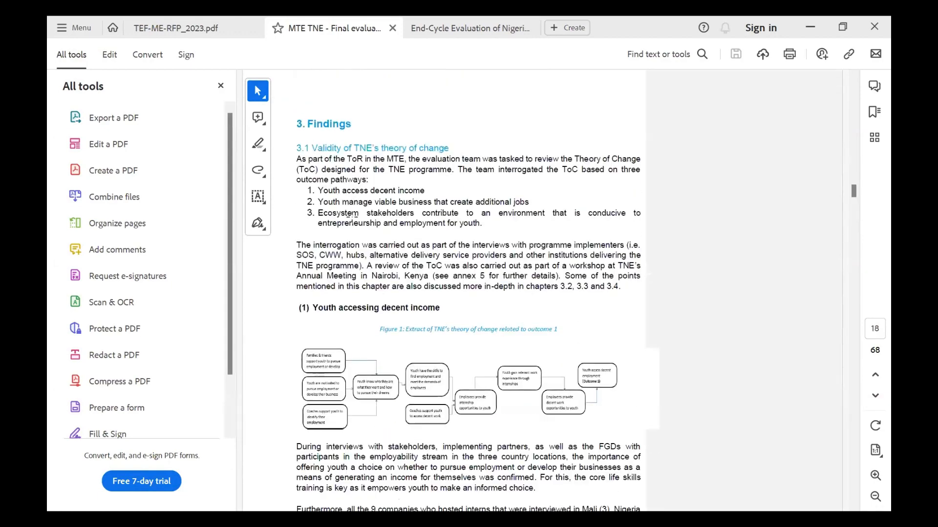
scroll("down", 3)
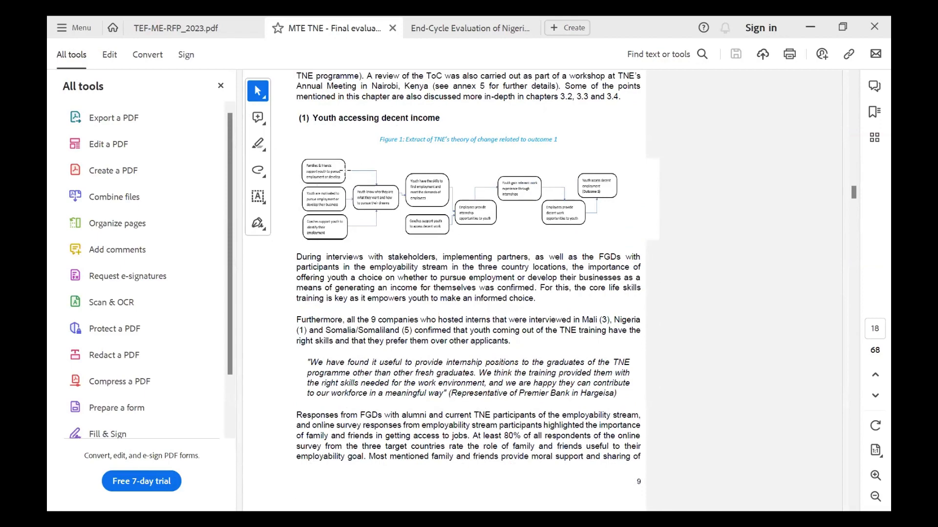
scroll("down", 3)
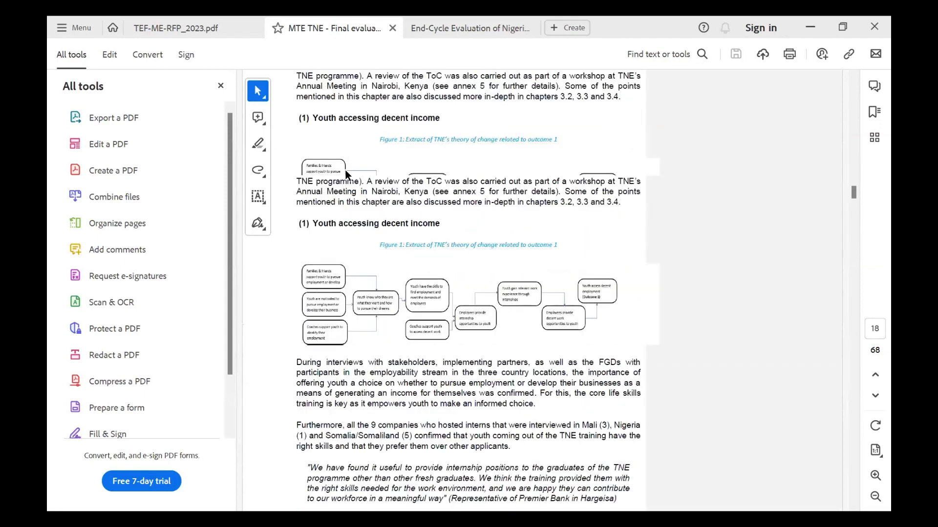
scroll("down", 3)
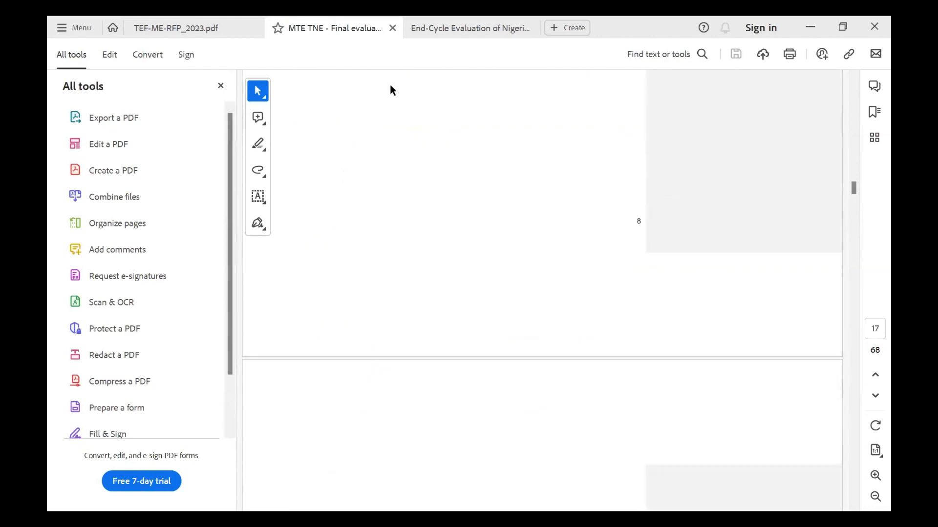
mouse_move(753, 165)
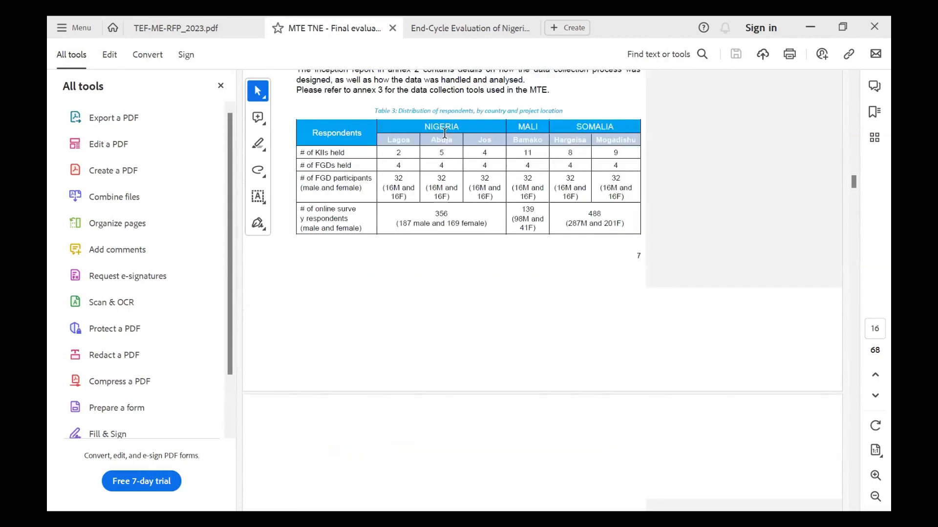
Step: Scroll to page 15 showing the mixed-methods list of evaluation methods
scroll("down", 3)
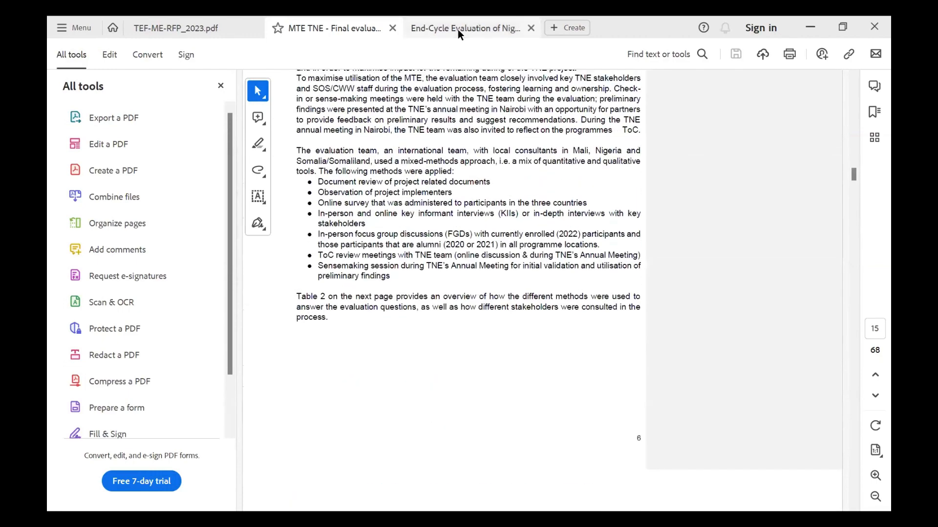
mouse_move(467, 27)
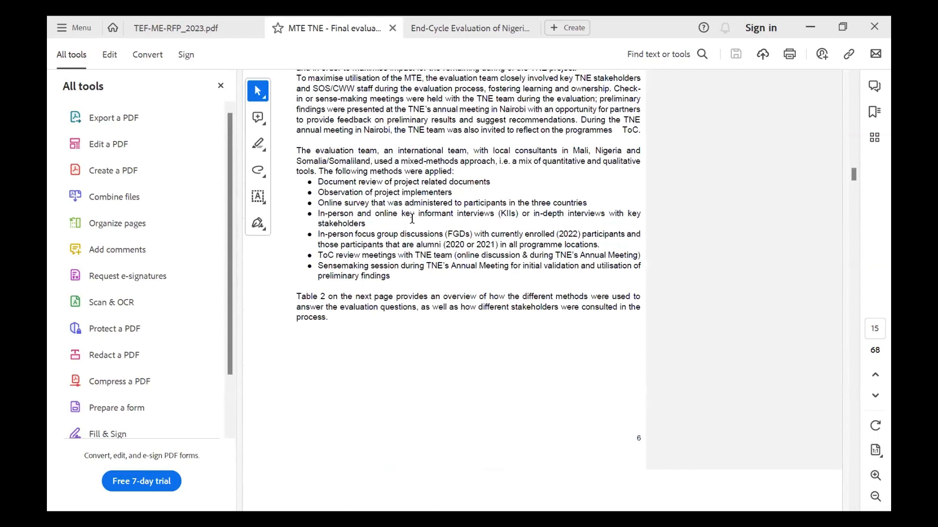
mouse_move(412, 119)
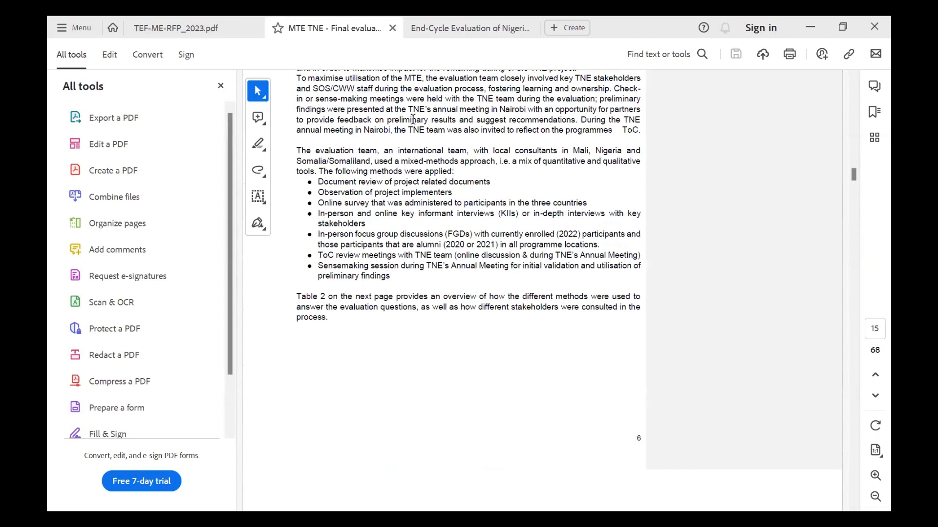
mouse_move(393, 180)
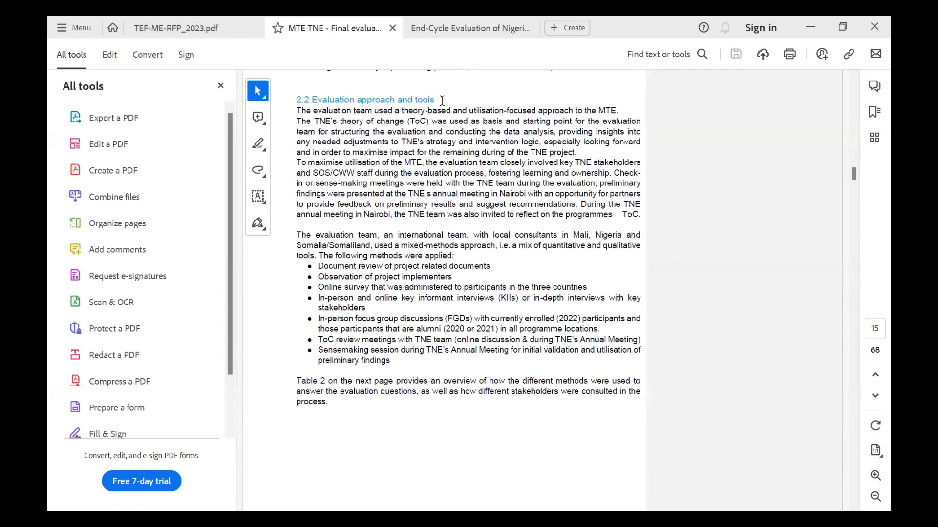
mouse_move(459, 193)
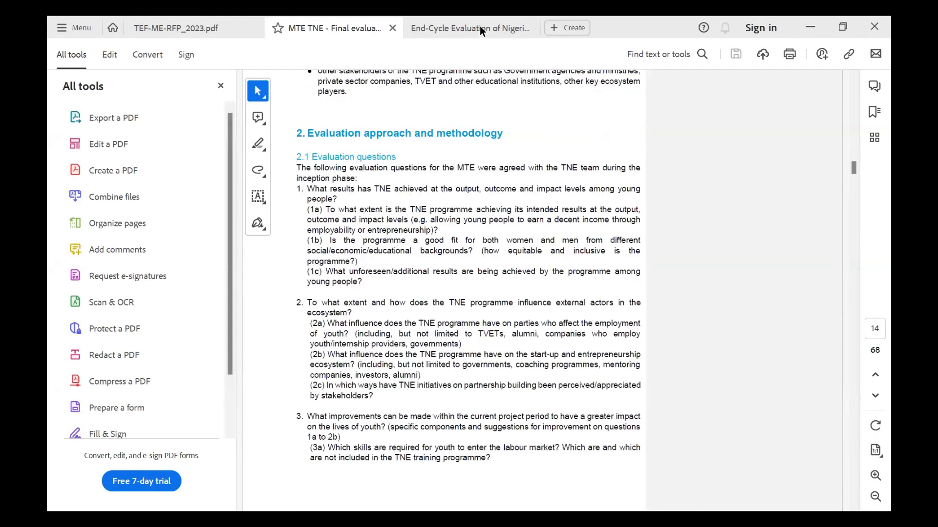
Step: Switch to the End-Cycle Evaluation of Nigeria document at page 40's Fig.8 final report structure box
left_click(469, 27)
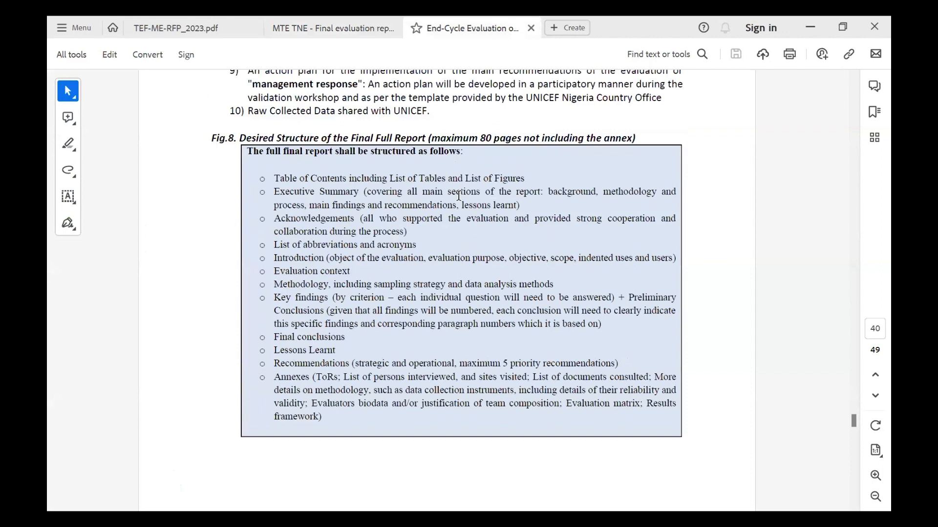
scroll("down", 3)
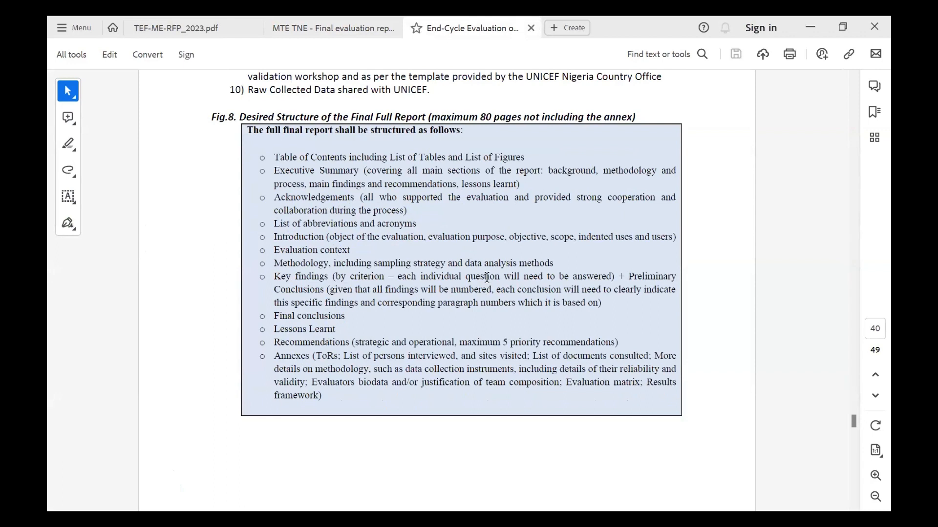
mouse_move(486, 276)
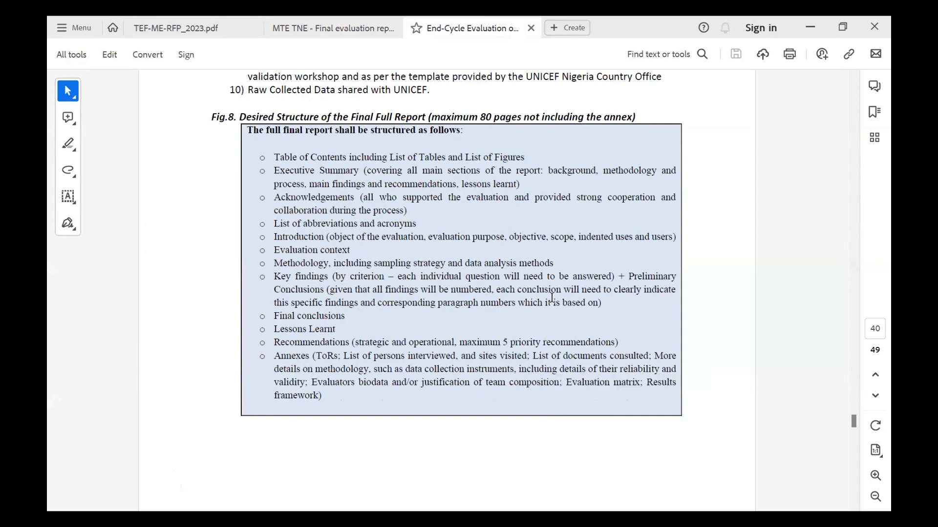
mouse_move(550, 247)
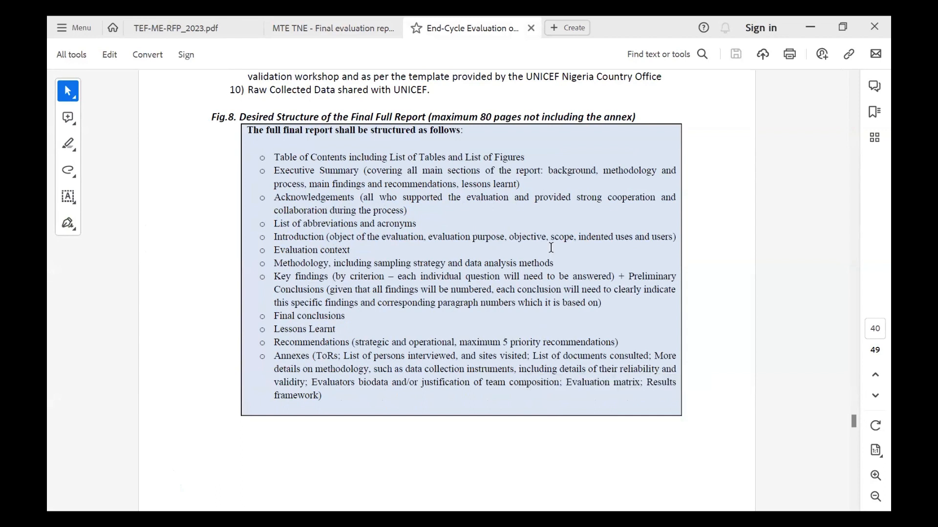
mouse_move(481, 232)
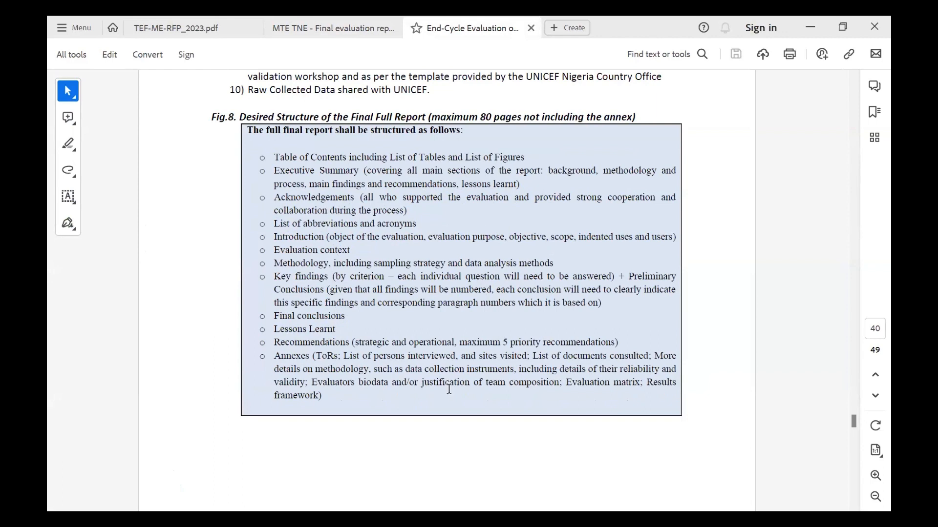
mouse_move(489, 278)
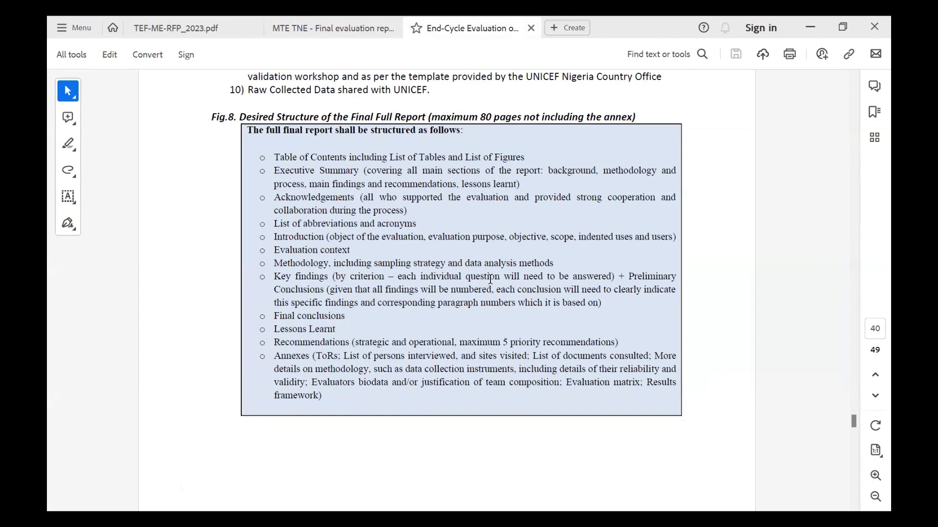
mouse_move(486, 197)
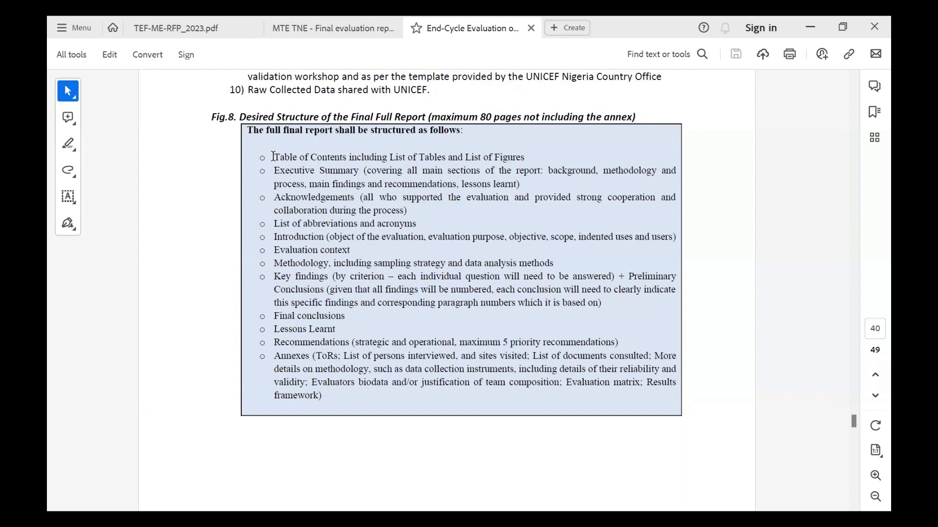
mouse_move(274, 236)
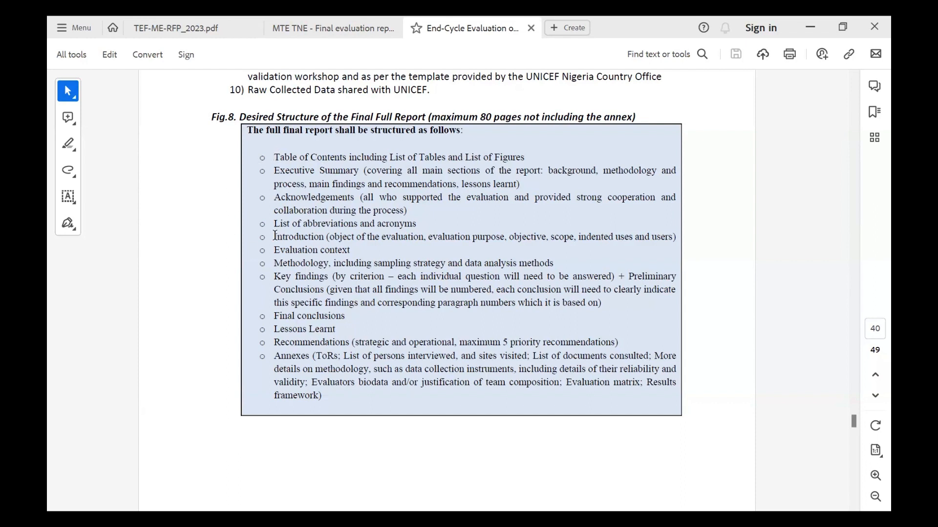
mouse_move(382, 231)
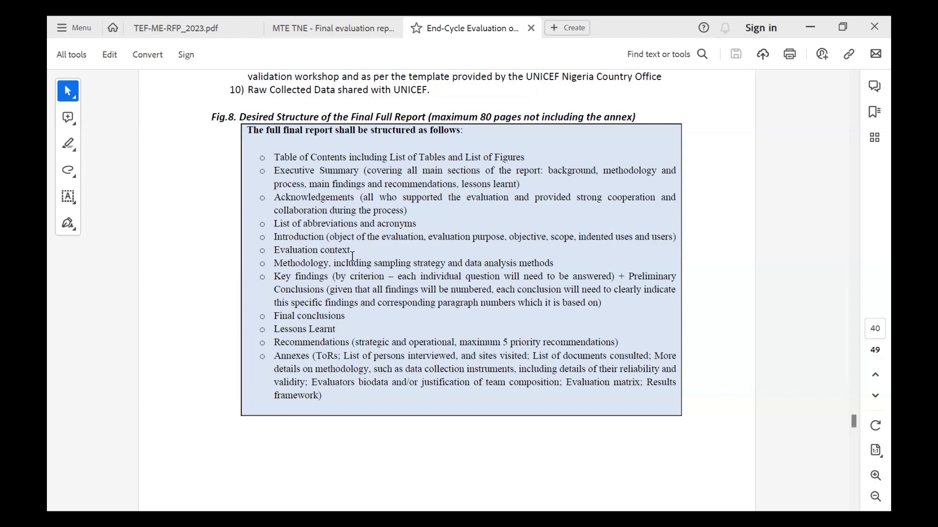
mouse_move(276, 262)
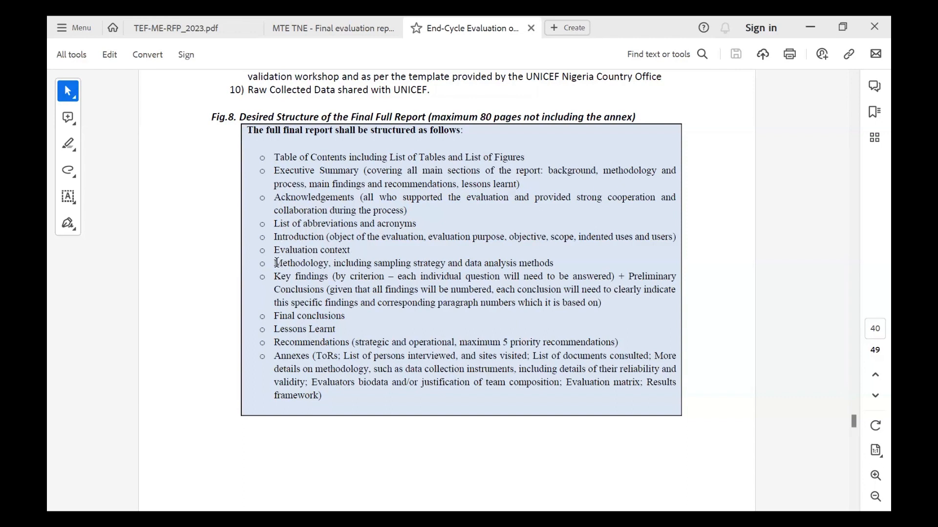
mouse_move(336, 276)
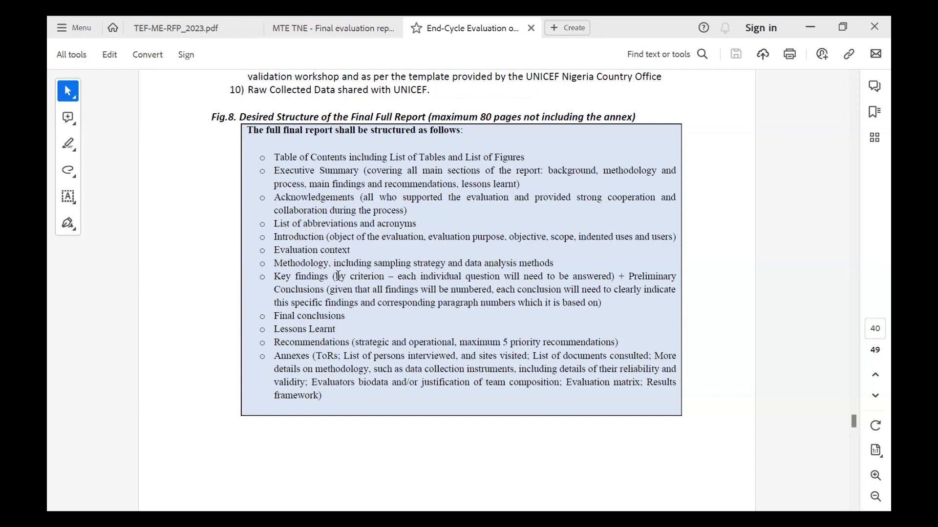